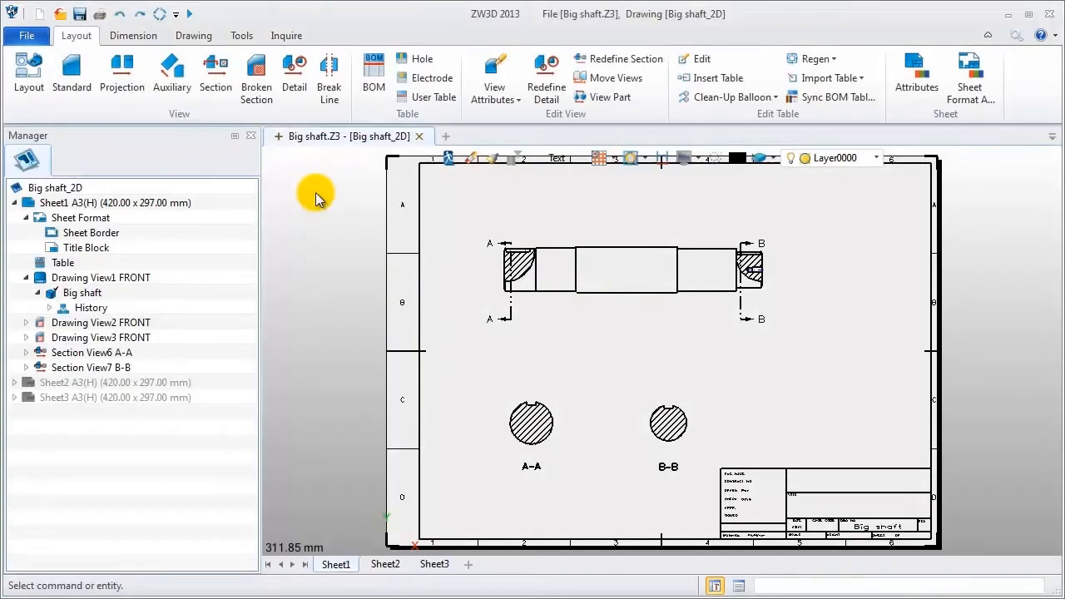
# - Launch the Style Manager from Tools and keep ANSI as the current drafting standard
pyautogui.click(56, 187)
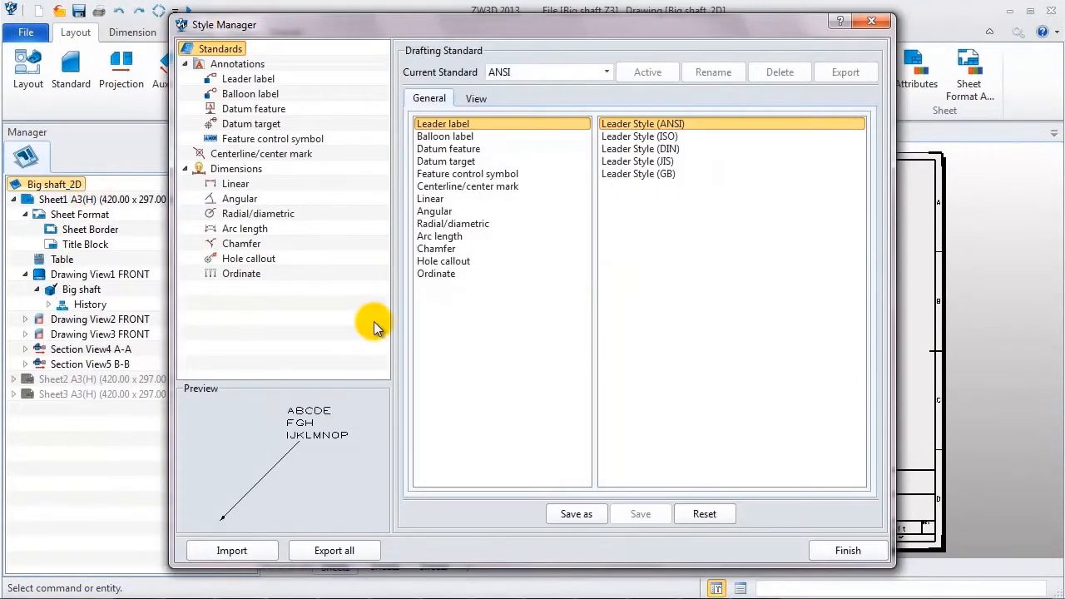
pyautogui.moveTo(382, 176)
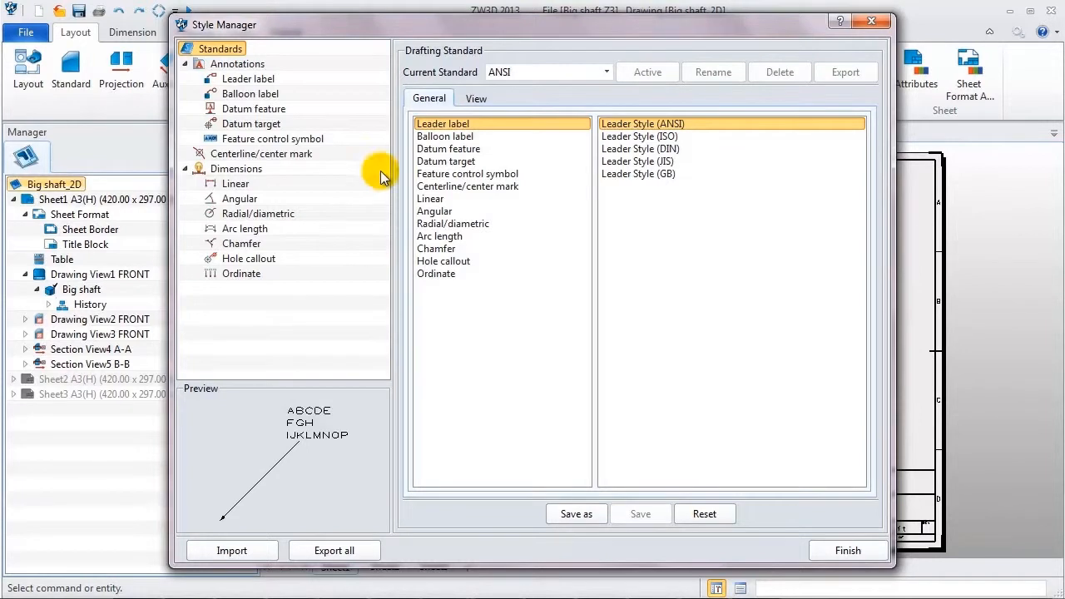
pyautogui.click(606, 71)
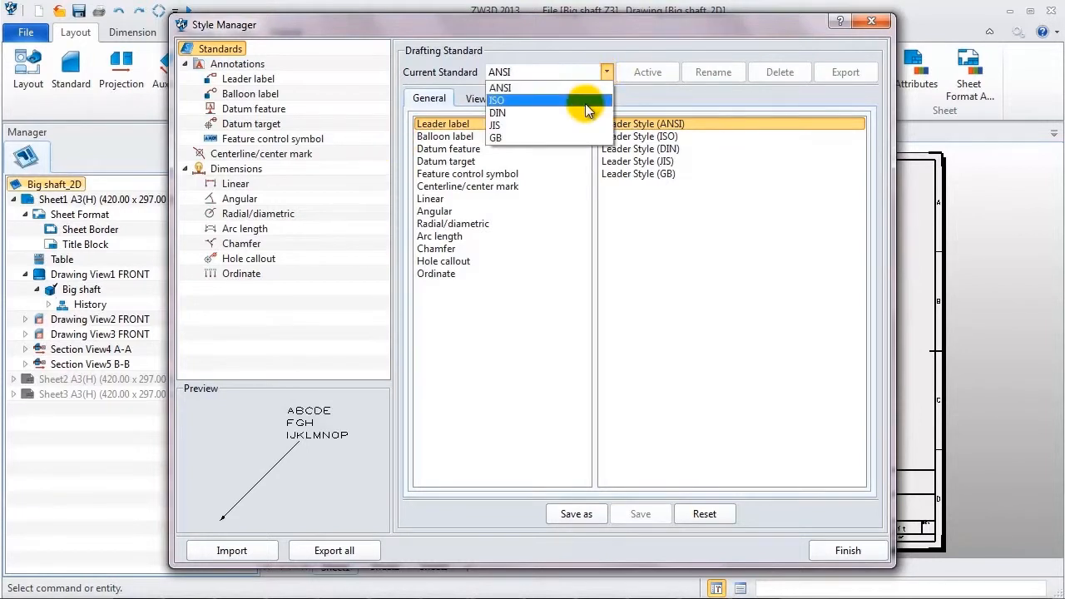
pyautogui.click(499, 86)
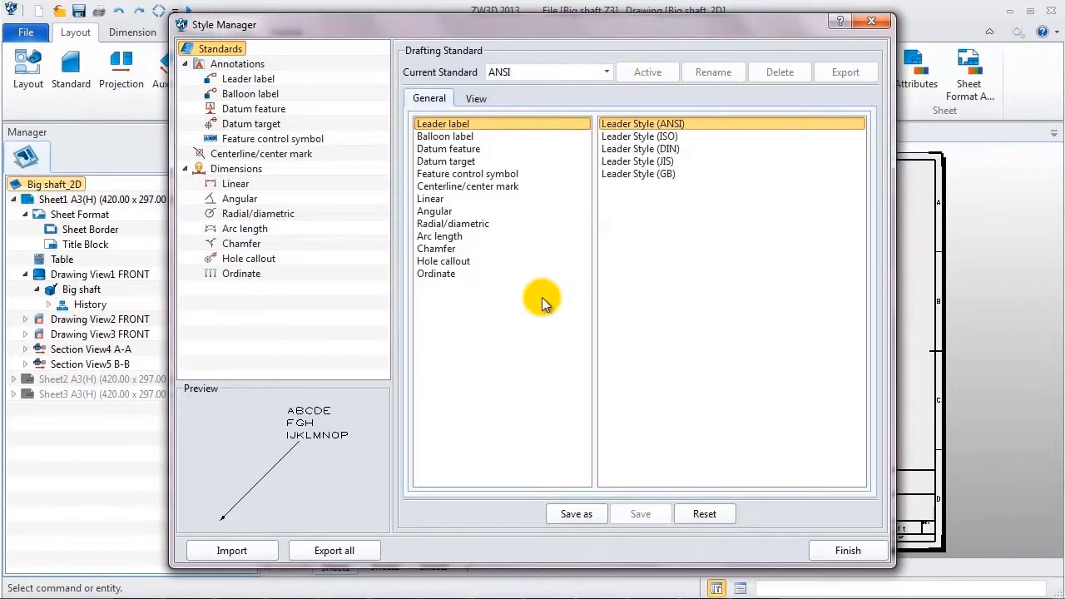
# - Browse the datum target and radial/diametric styles, then show the leader label style settings
pyautogui.click(446, 160)
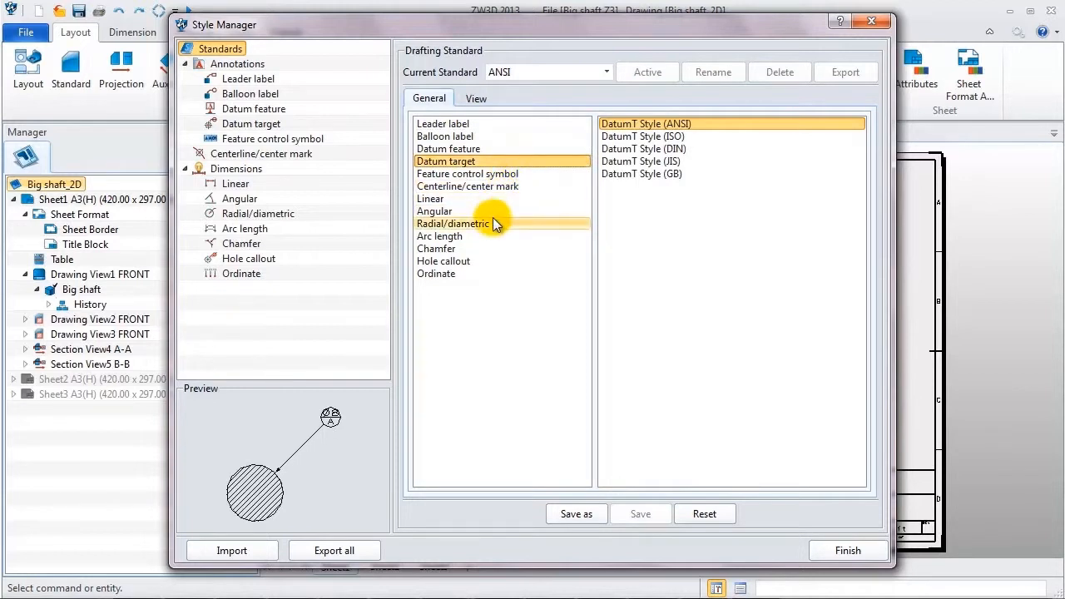
pyautogui.click(452, 223)
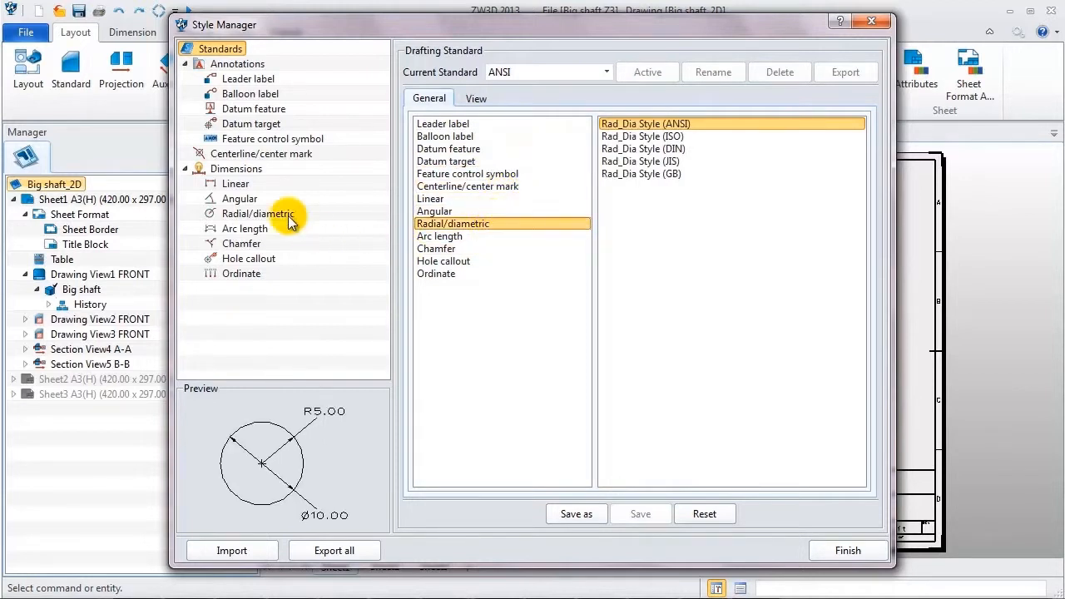
pyautogui.click(248, 78)
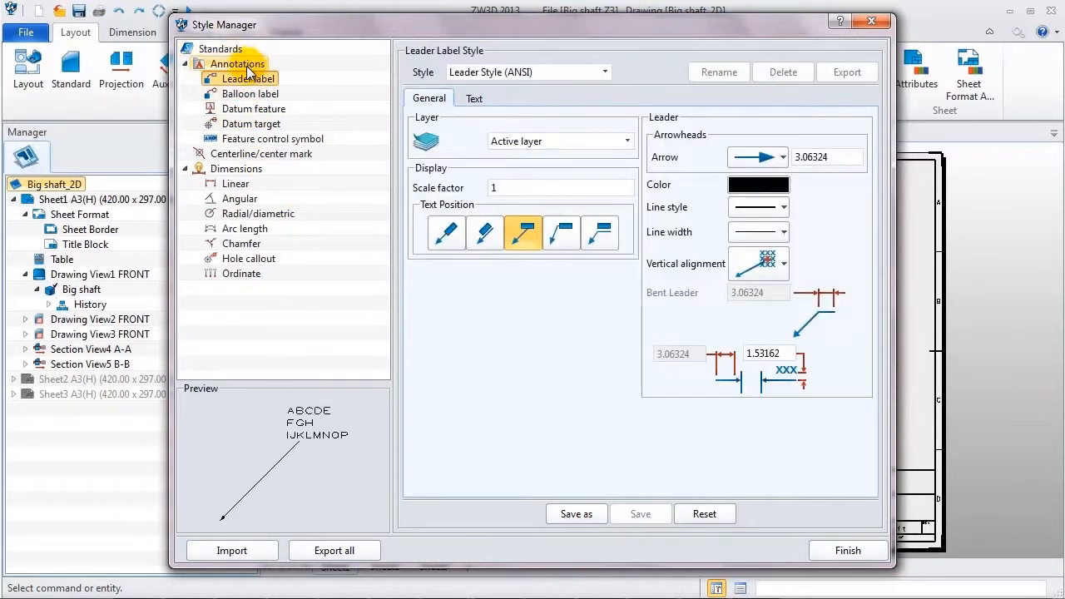
# - Set the linear dimension style to X.X precision with repositioned text and review its text settings
pyautogui.click(236, 183)
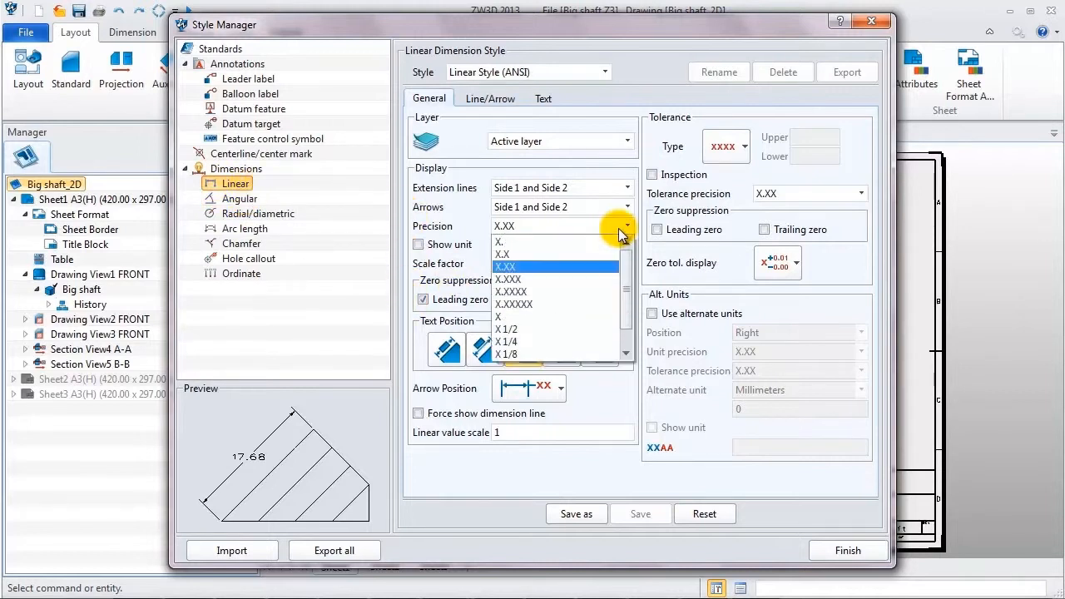
pyautogui.click(500, 255)
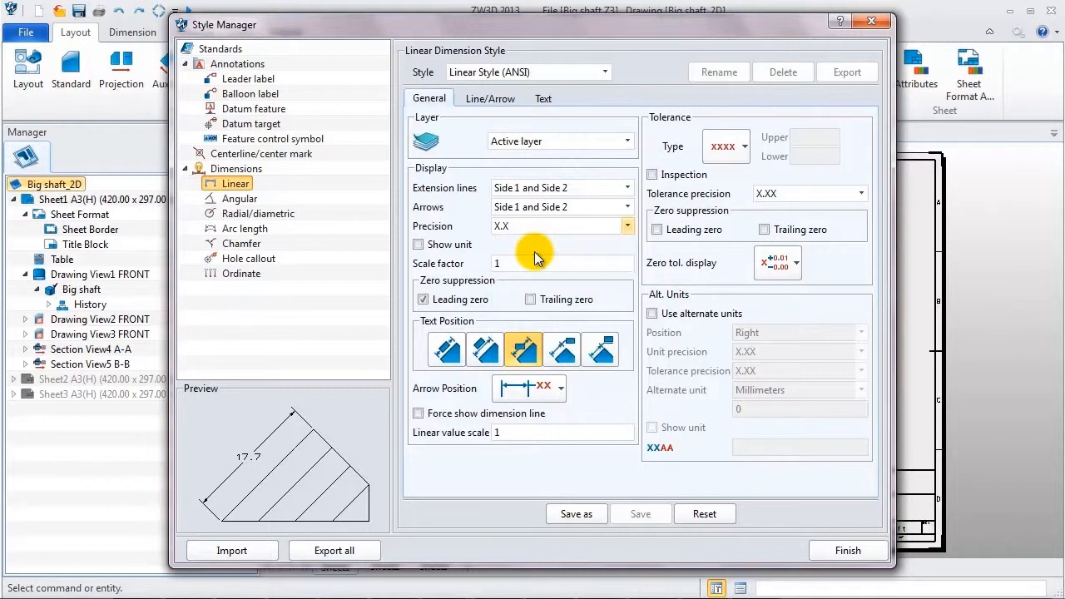
pyautogui.click(482, 349)
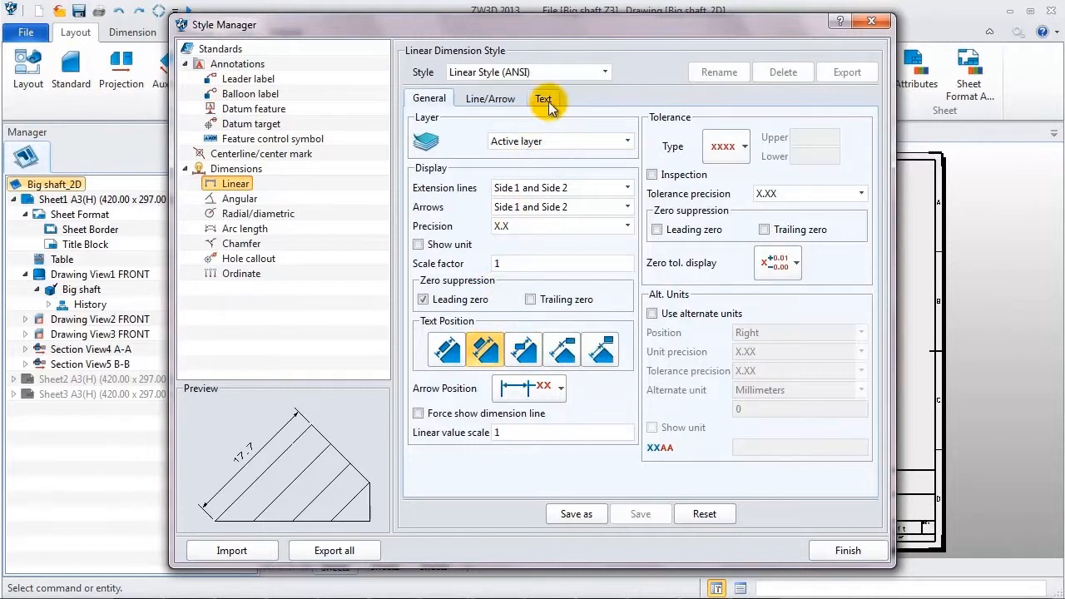
pyautogui.click(546, 98)
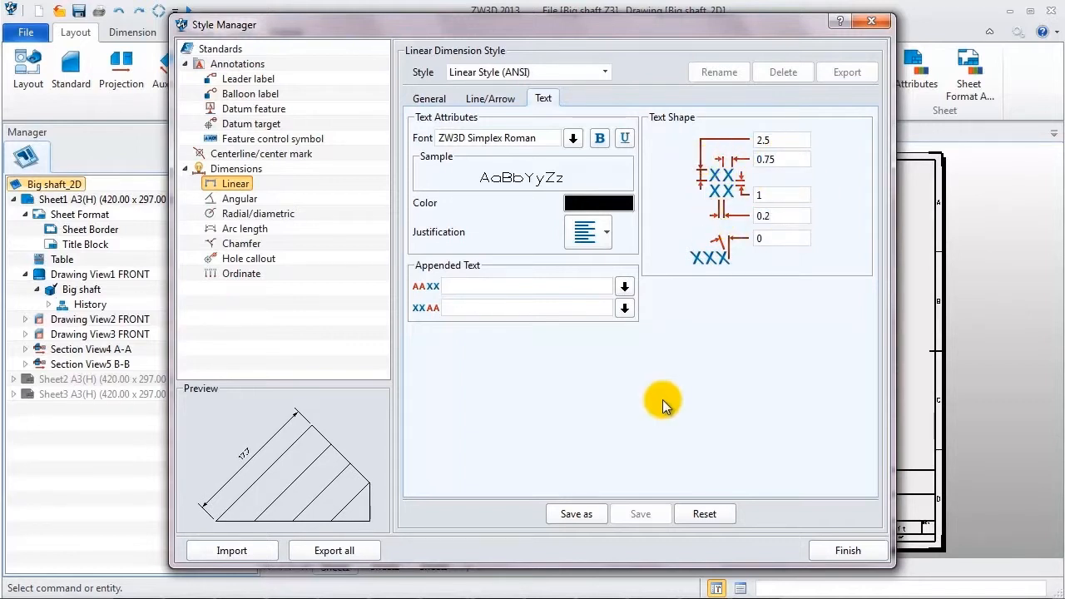
# - Save the settings as the new style Linear Style (ANSI)_ZWSOFT
pyautogui.click(576, 513)
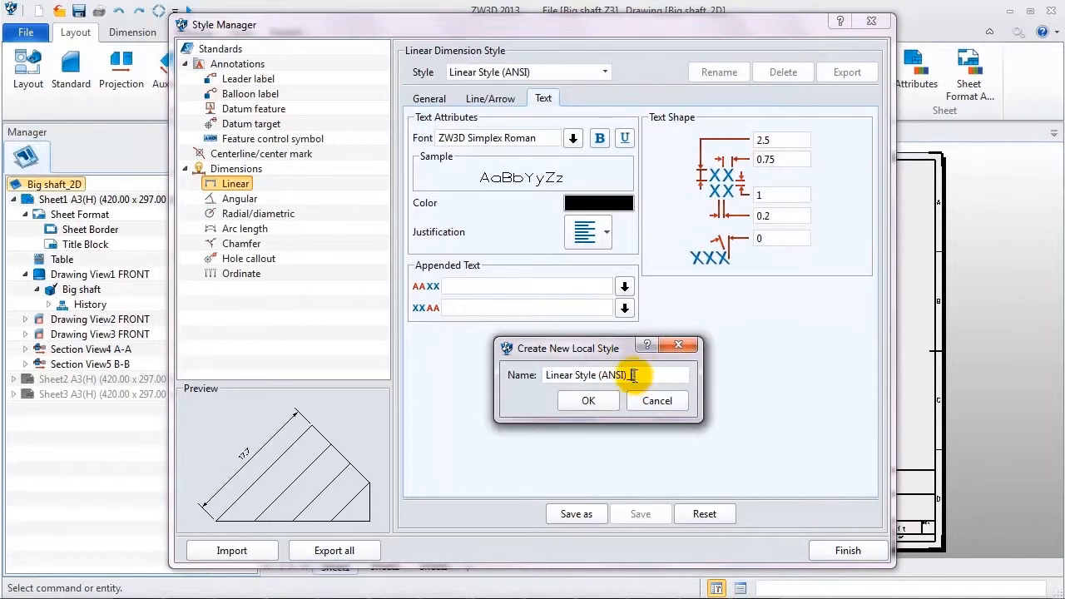
pyautogui.write('_ZWSOFT')
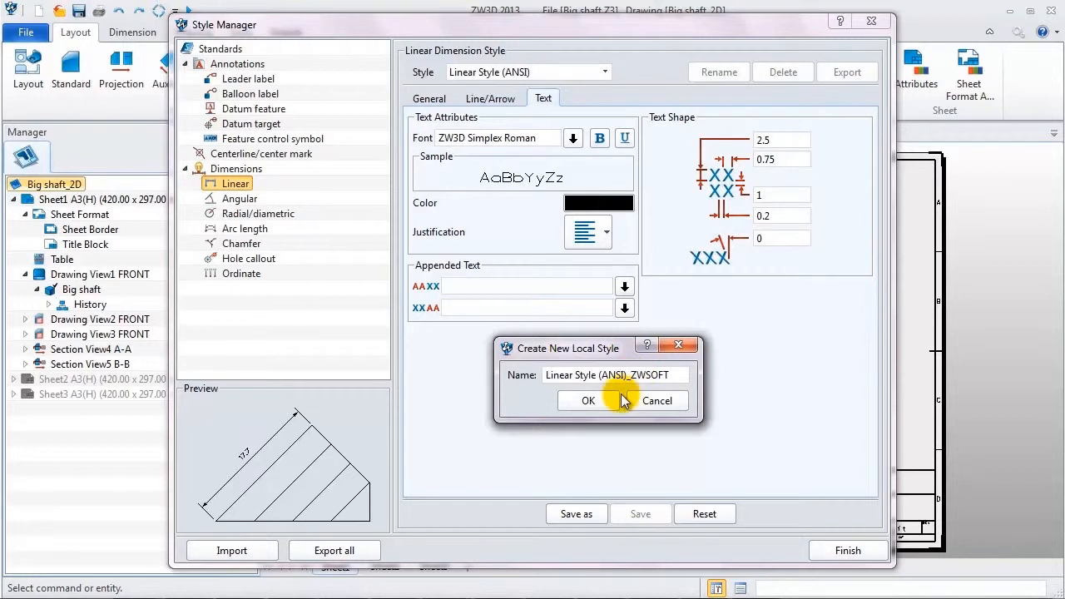
pyautogui.click(589, 400)
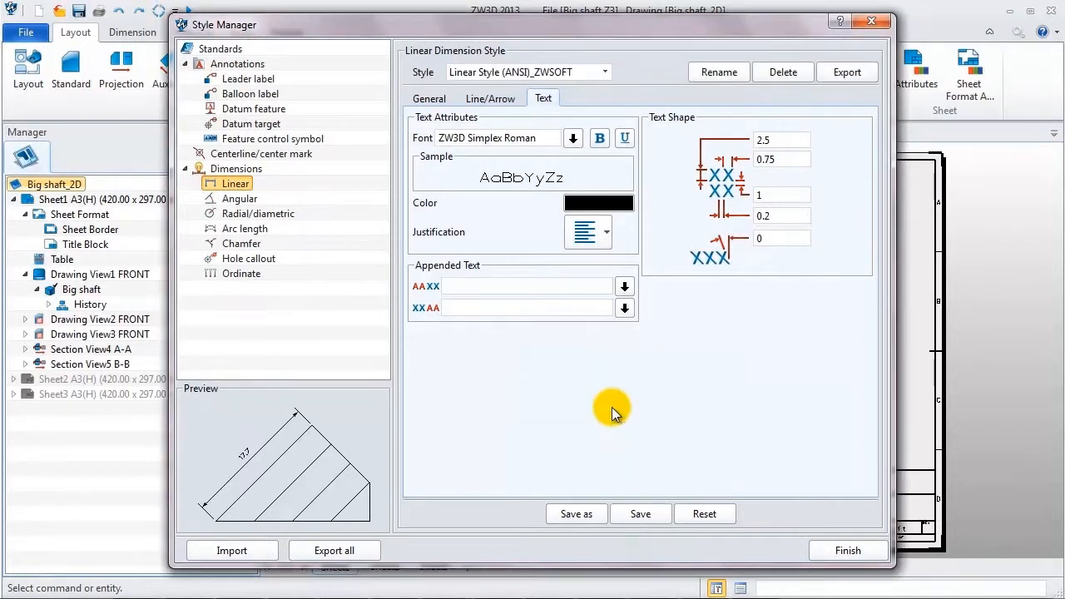
# - Give the chamfer style X.X precision and 0.75 text spacing, saved as Chamfer Style (ANSI)_ZWSOFT
pyautogui.click(239, 243)
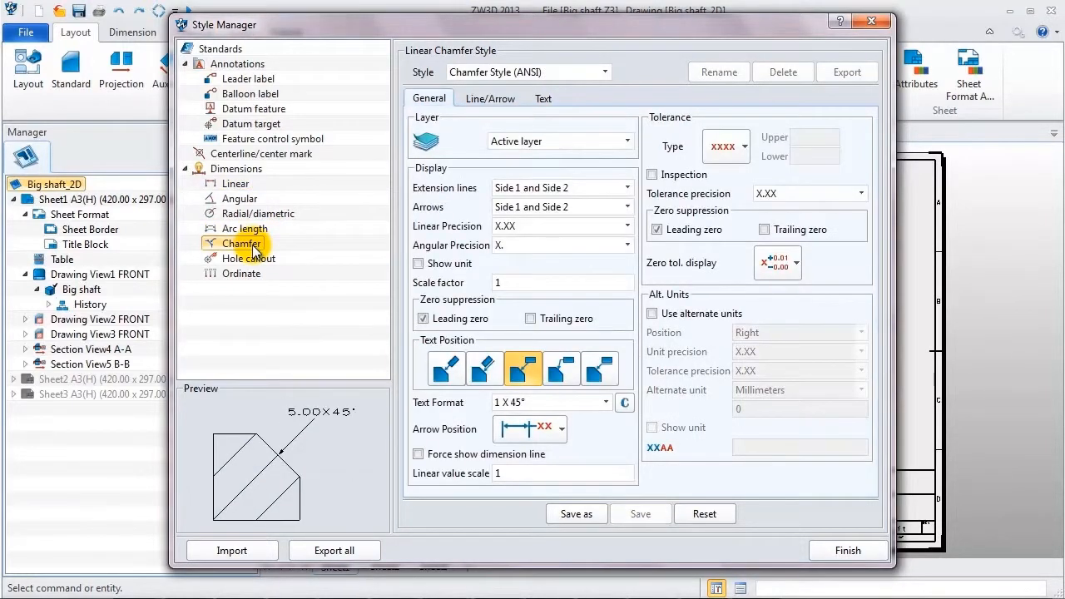
pyautogui.moveTo(629, 231)
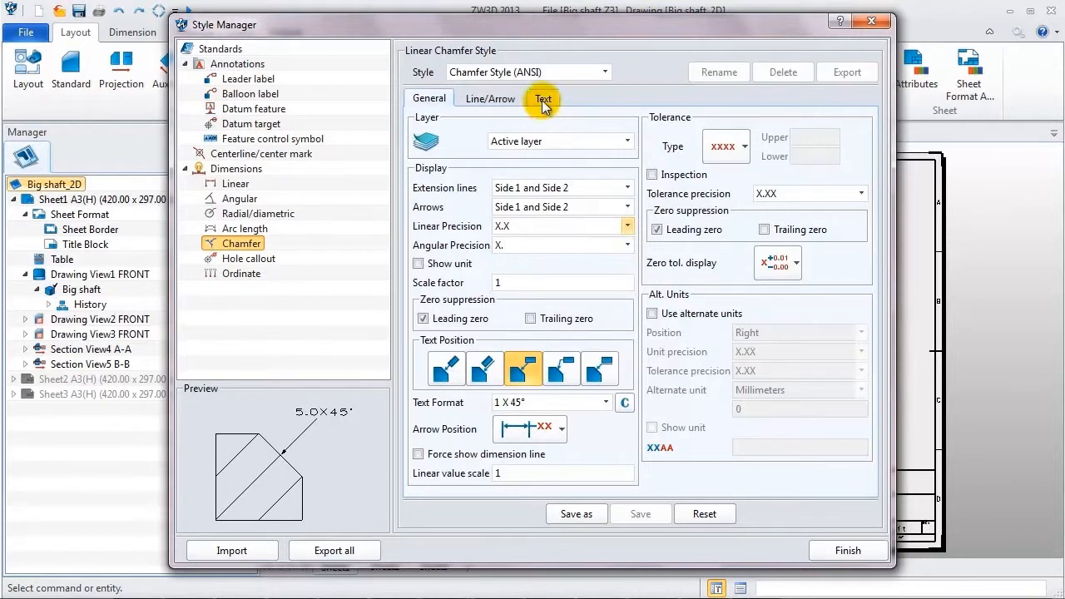
pyautogui.click(542, 98)
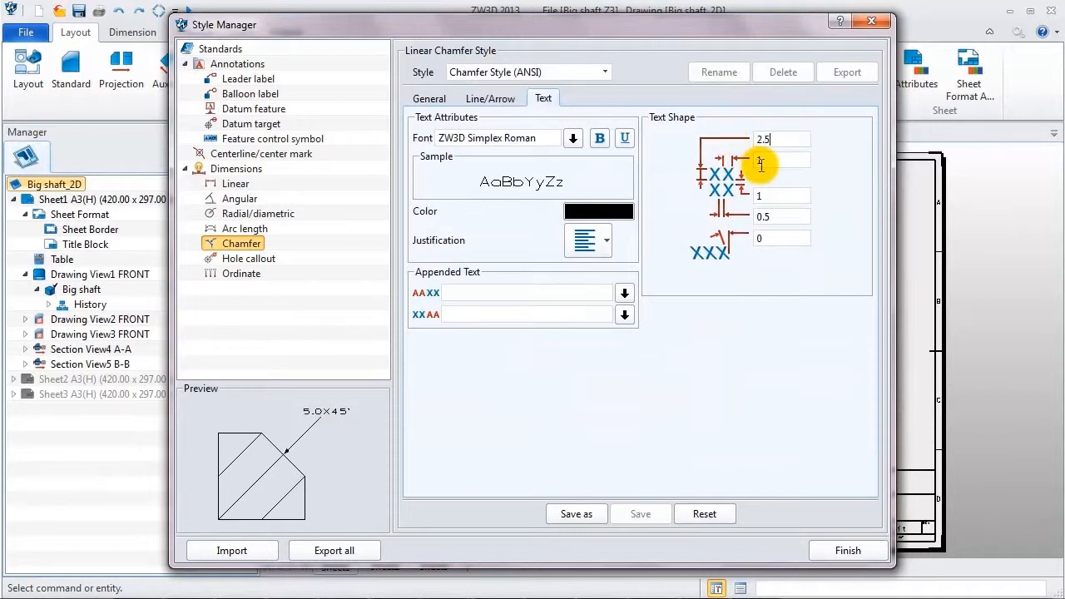
pyautogui.write('0.75')
pyautogui.click(782, 216)
pyautogui.write('0.2')
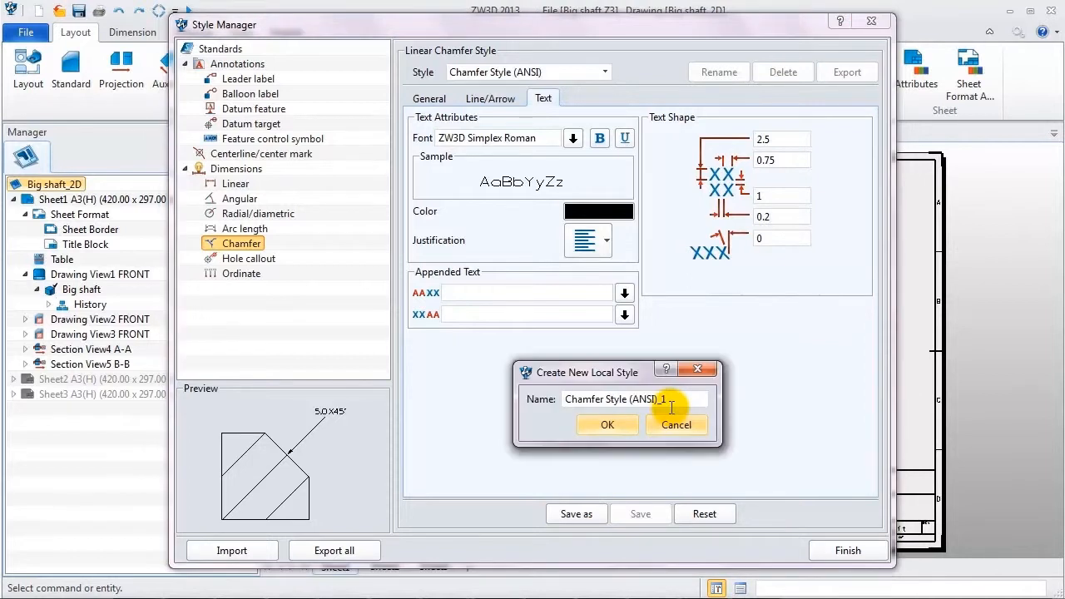
pyautogui.write('ZWSOFT')
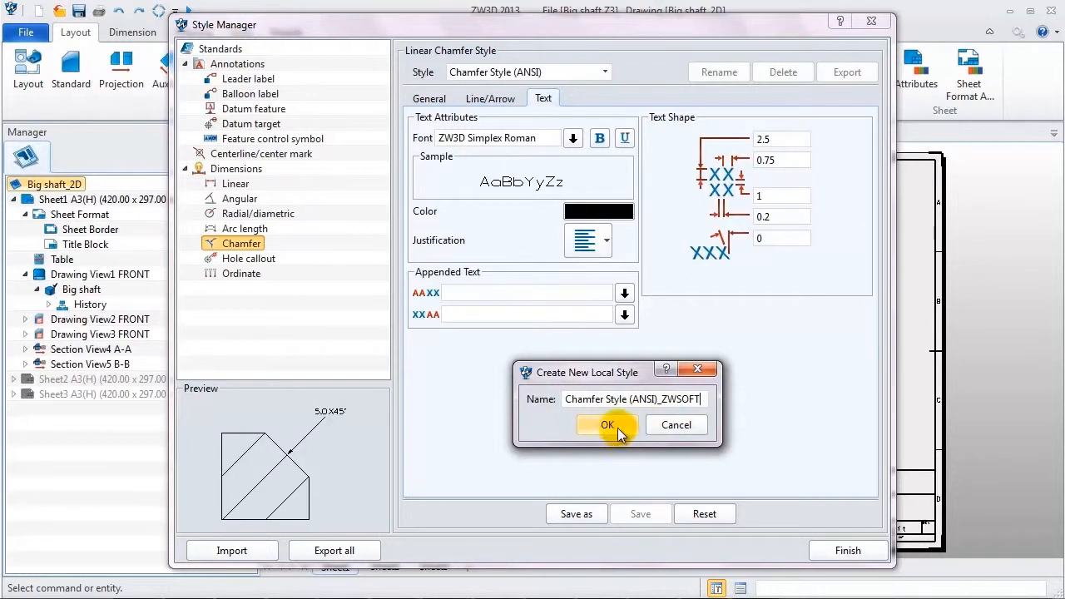
pyautogui.click(607, 424)
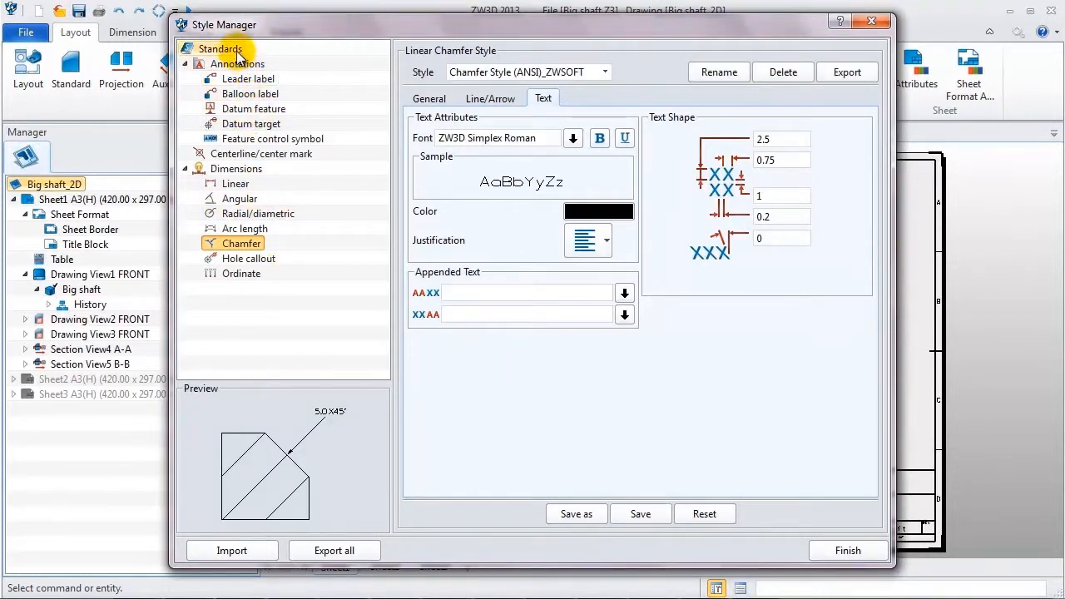
# - Assign the ZWSOFT linear and chamfer styles to the drafting standard
pyautogui.click(221, 48)
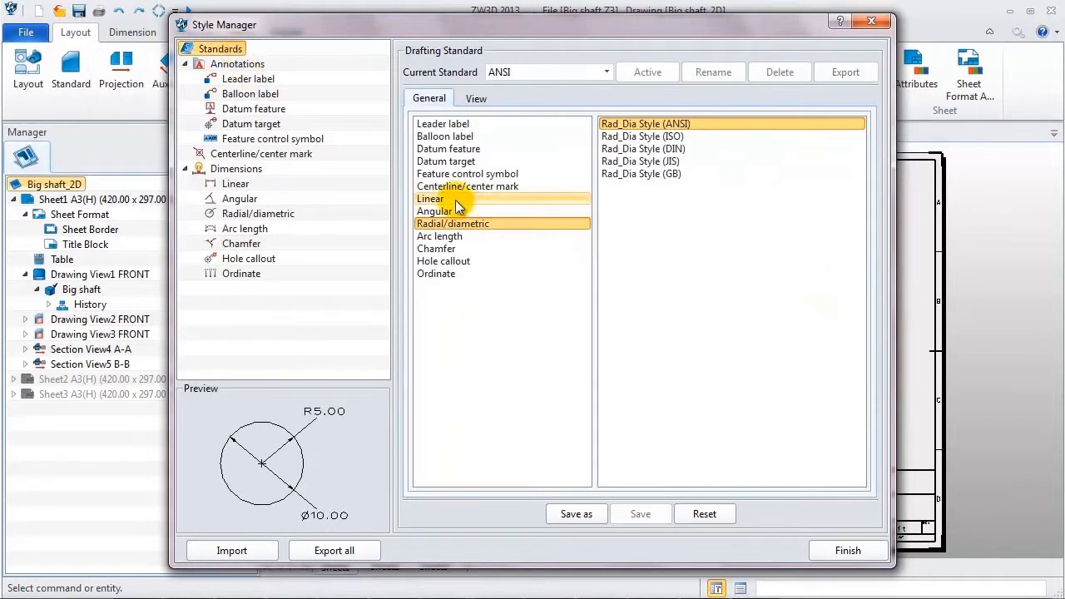
pyautogui.click(429, 198)
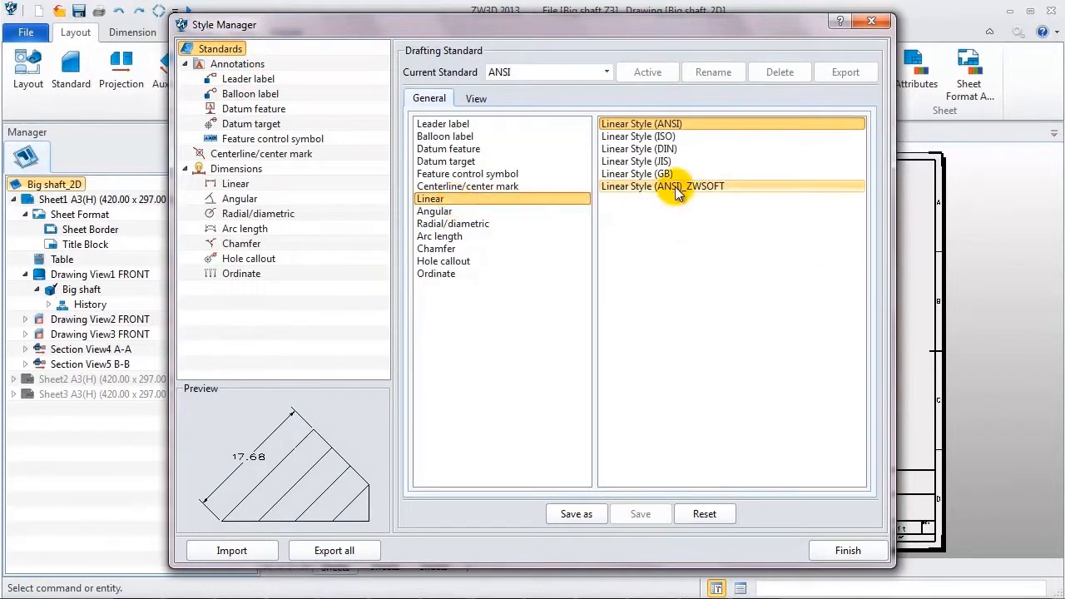
pyautogui.click(436, 248)
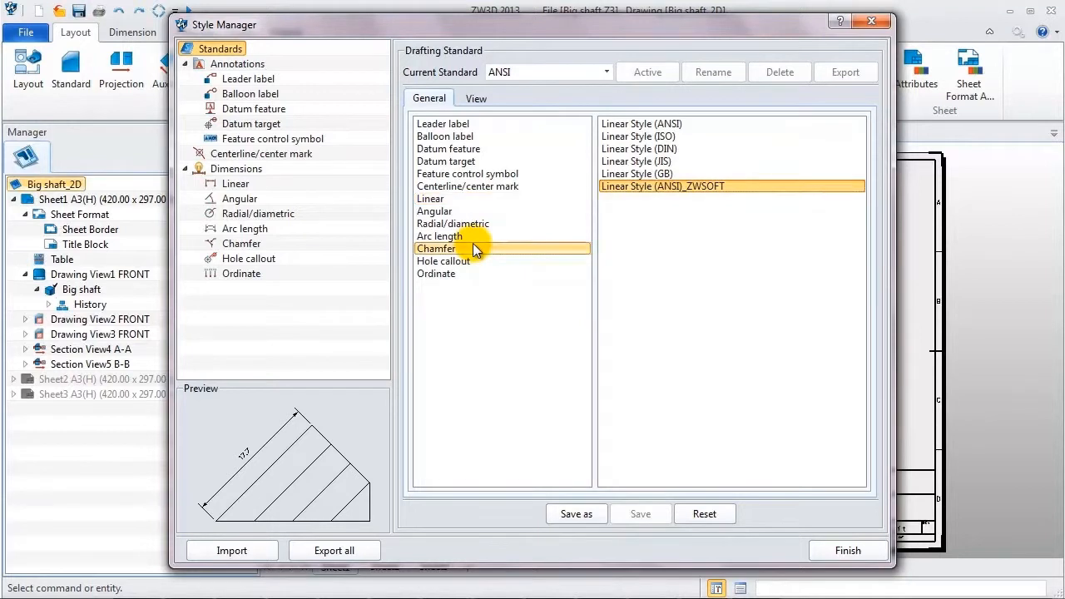
pyautogui.click(438, 248)
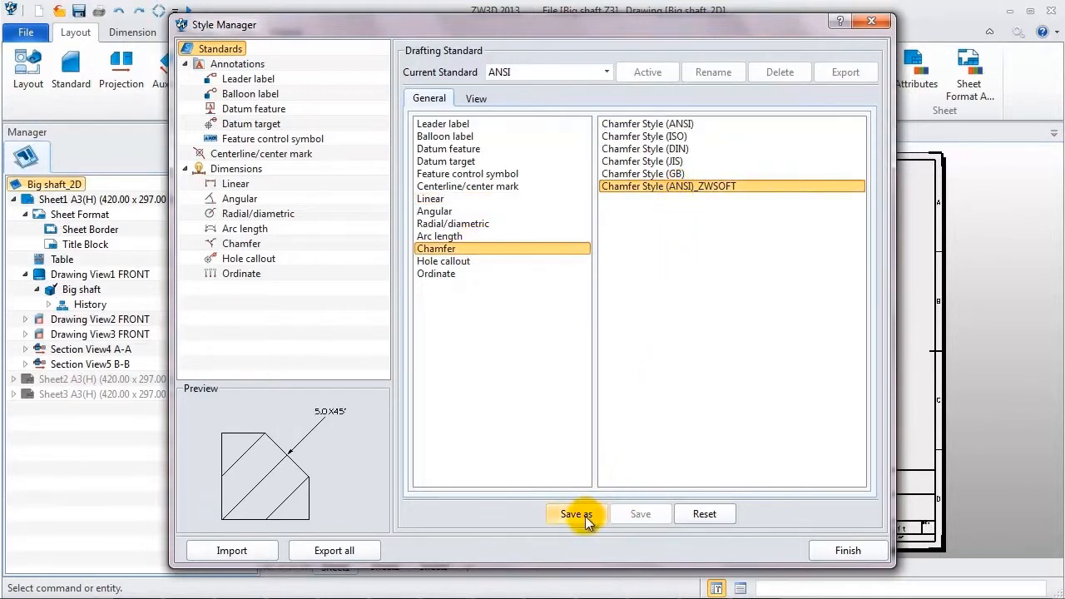
# - Save the standard as ANSI_ZWSOFT, make it current and close the Style Manager
pyautogui.click(576, 513)
pyautogui.write('ANSI_')
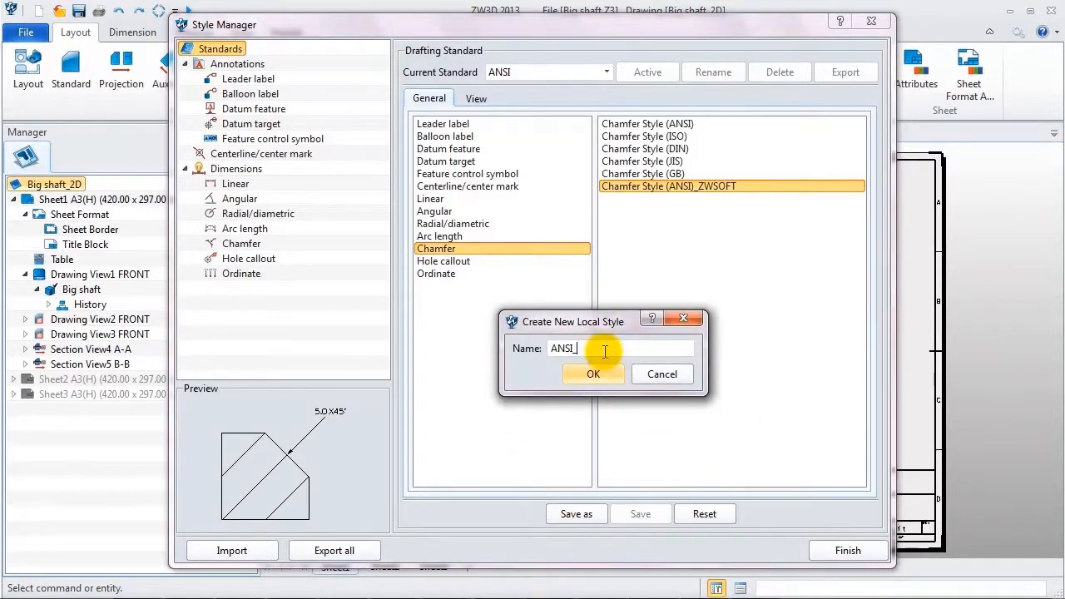
pyautogui.write('ZWSOFT')
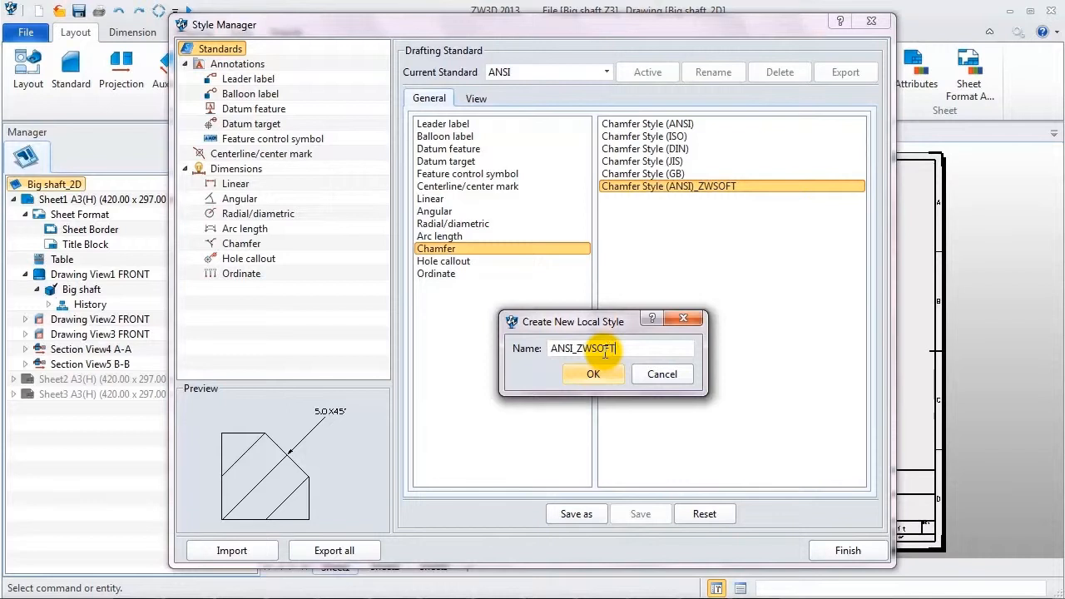
pyautogui.click(592, 375)
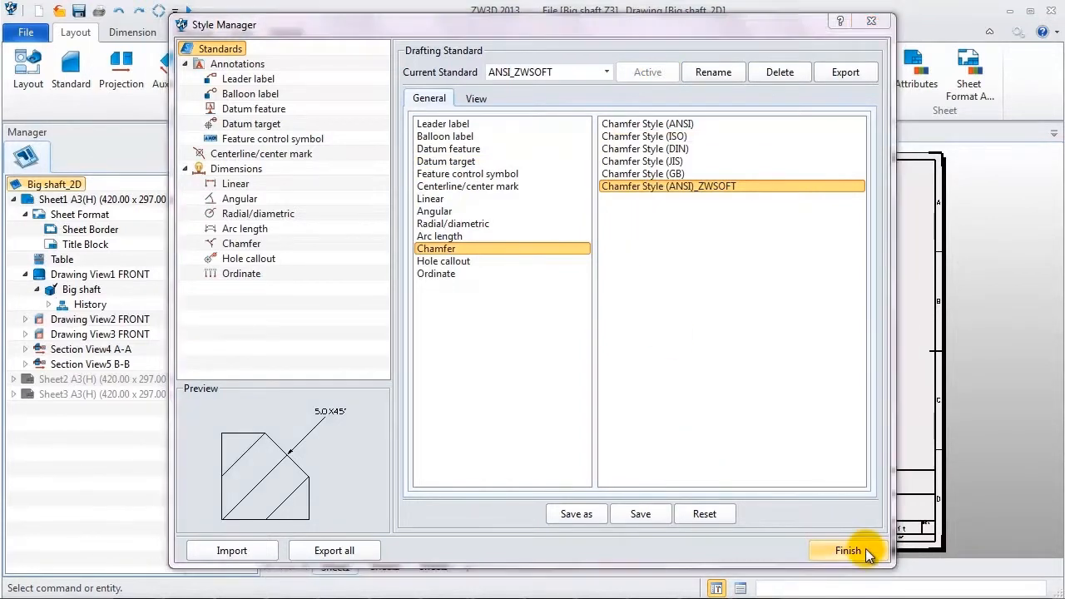
pyautogui.click(845, 549)
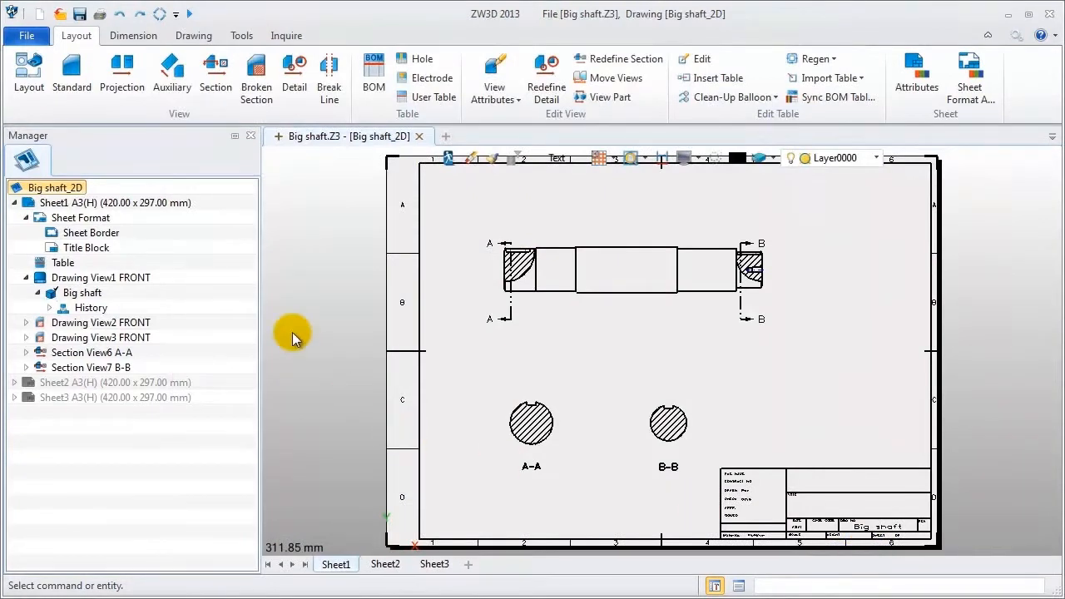
pyautogui.moveTo(258, 213)
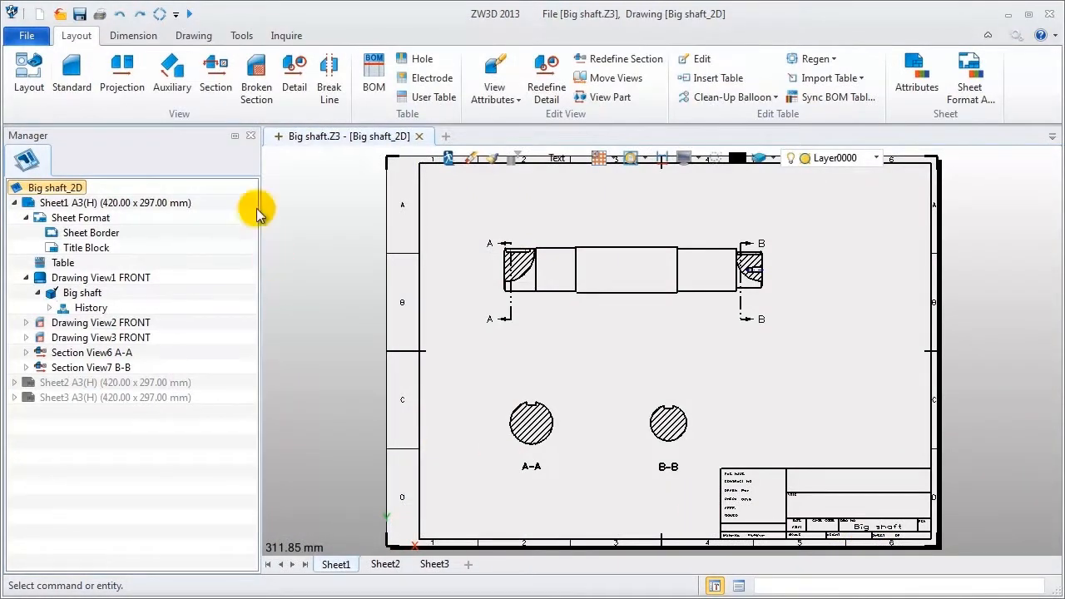
# - Start the Dimension command from the Dimension ribbon for the shaft front view
pyautogui.click(134, 35)
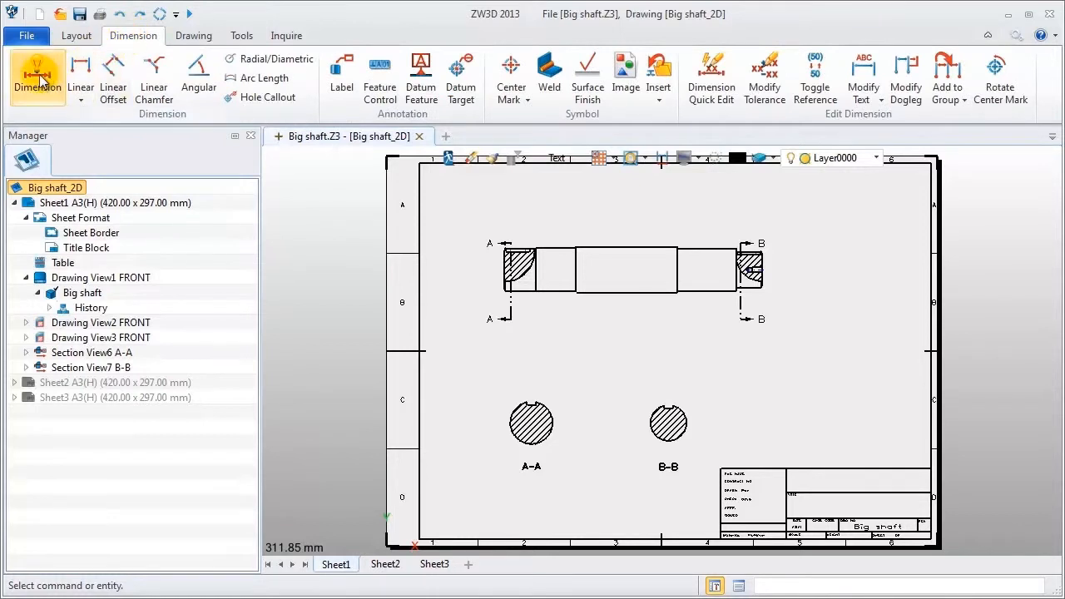
pyautogui.click(36, 75)
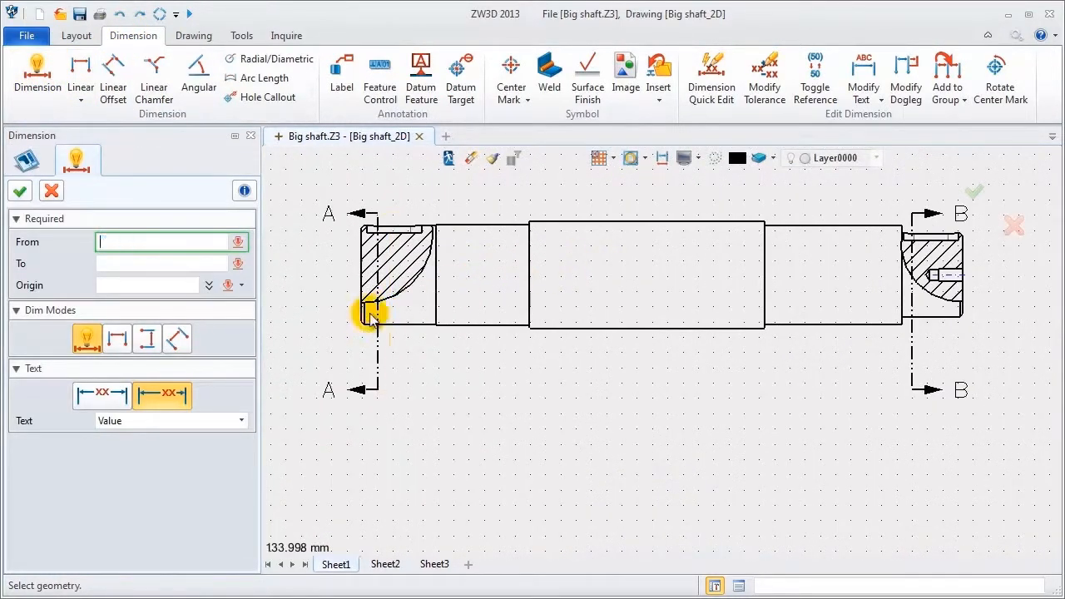
# - Dimension the shaft lengths 49.0, 110.0, 394.0, 40.0 and 130.0 below the front view
pyautogui.click(370, 316)
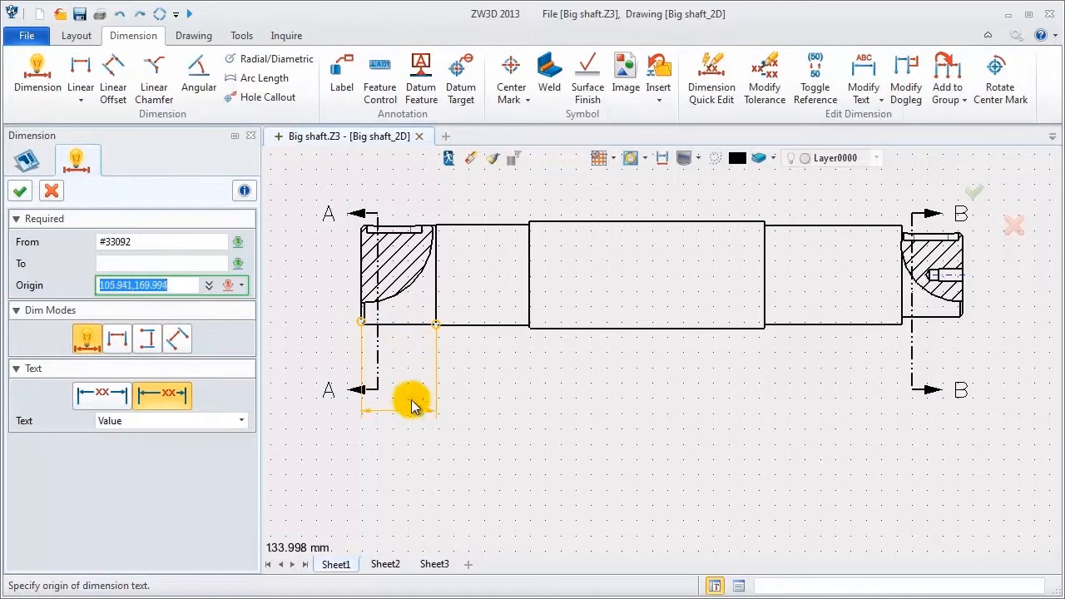
pyautogui.click(413, 404)
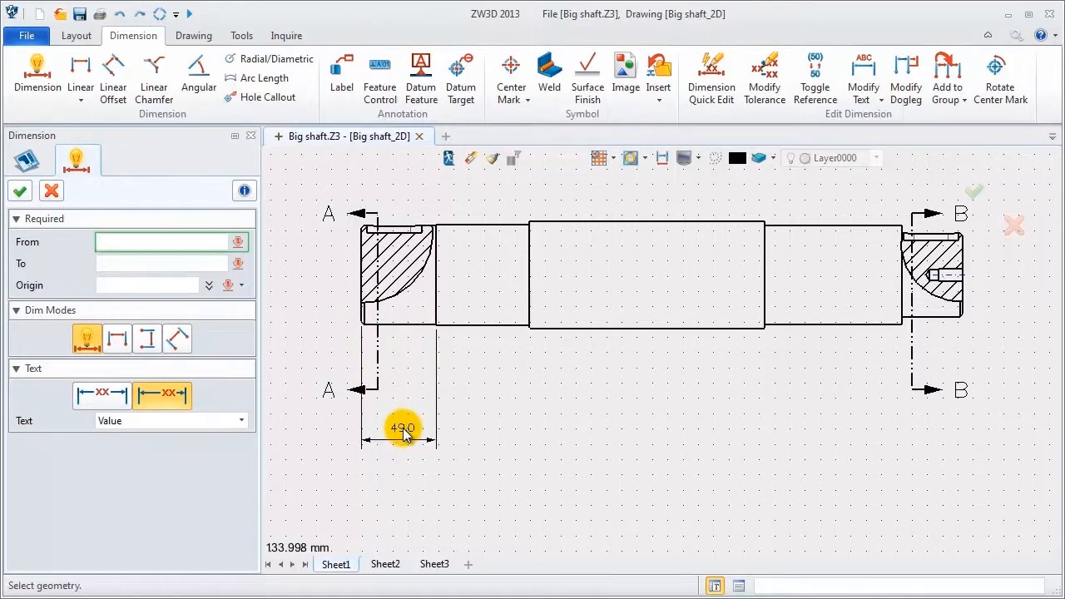
pyautogui.click(362, 324)
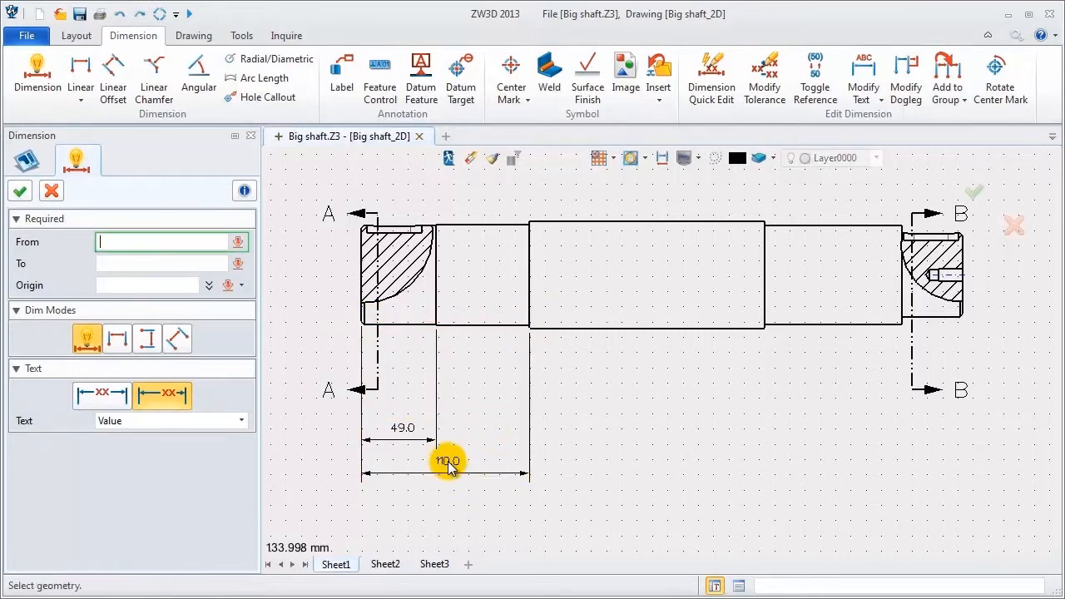
pyautogui.click(359, 325)
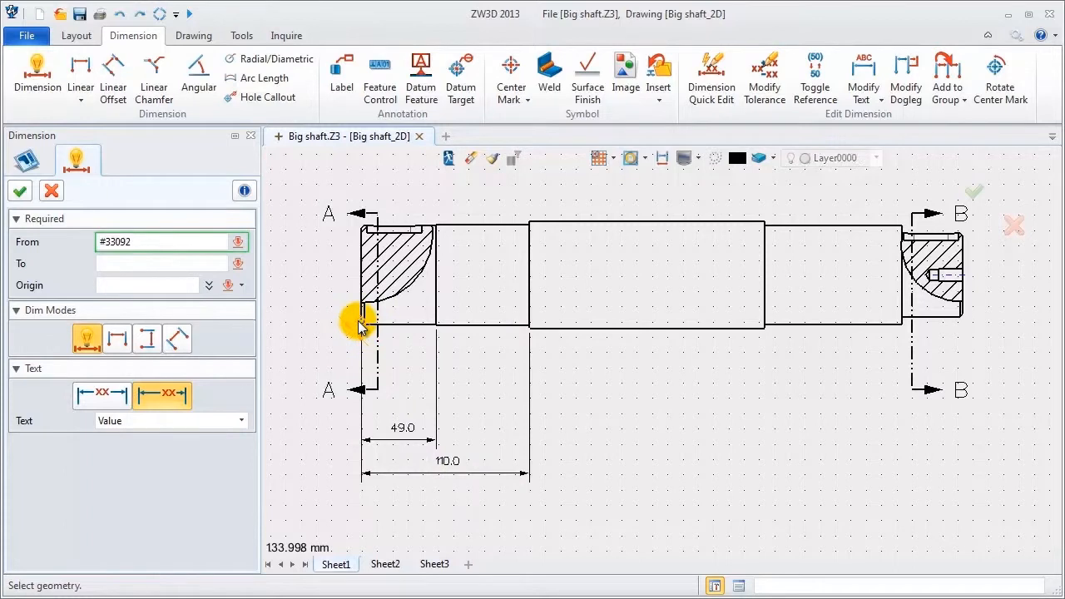
pyautogui.click(962, 319)
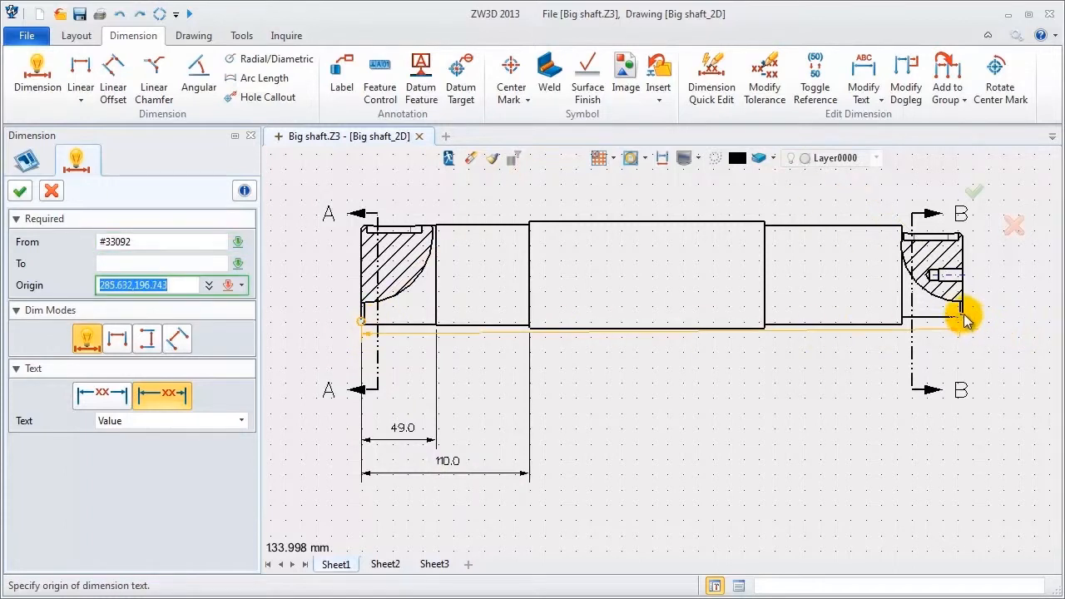
pyautogui.moveTo(664, 504)
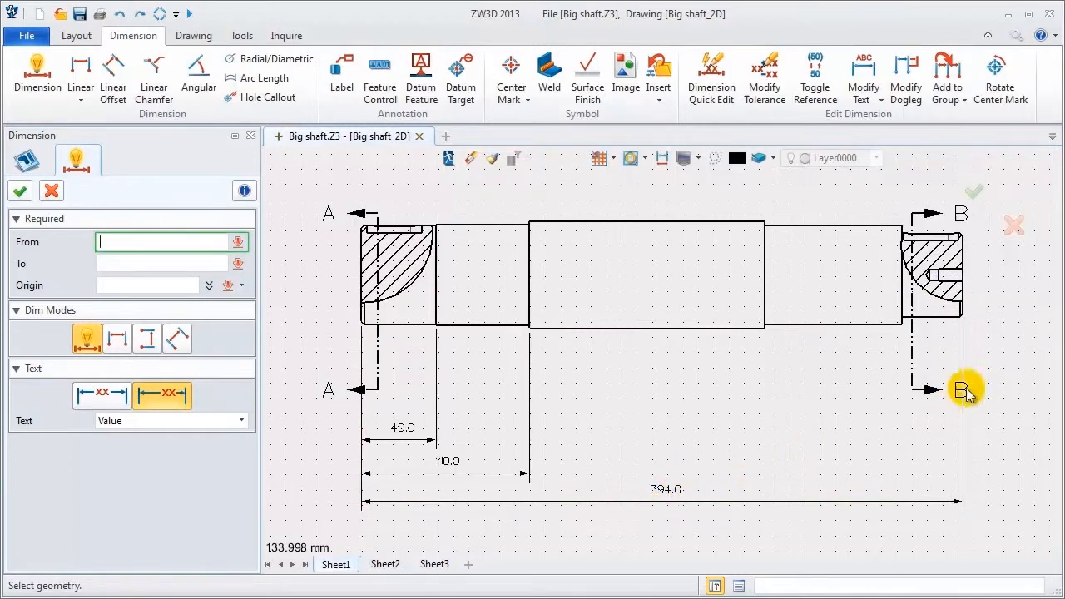
pyautogui.click(962, 313)
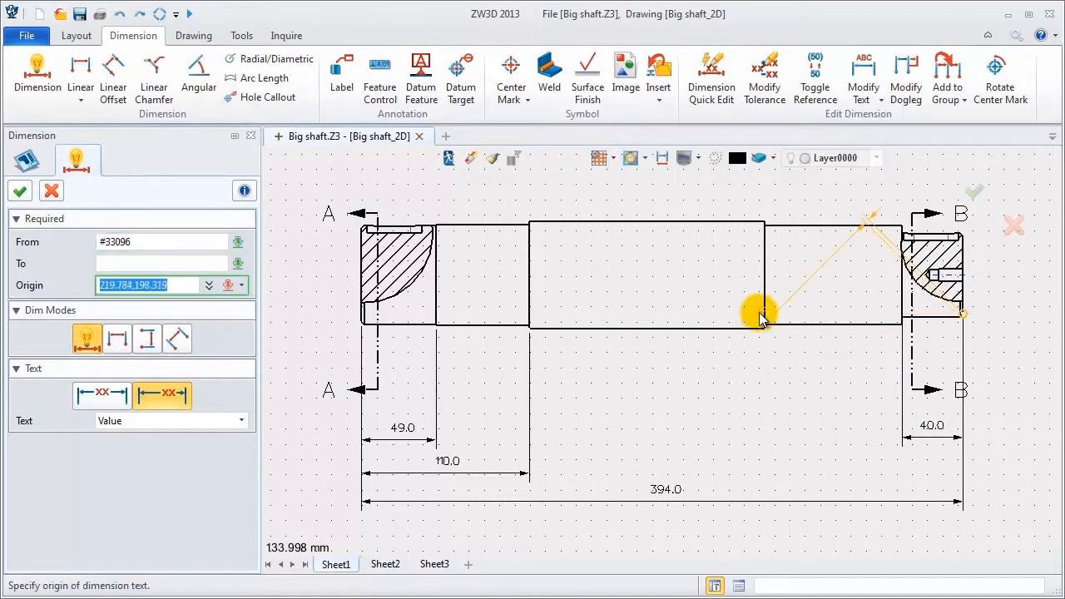
pyautogui.moveTo(798, 417)
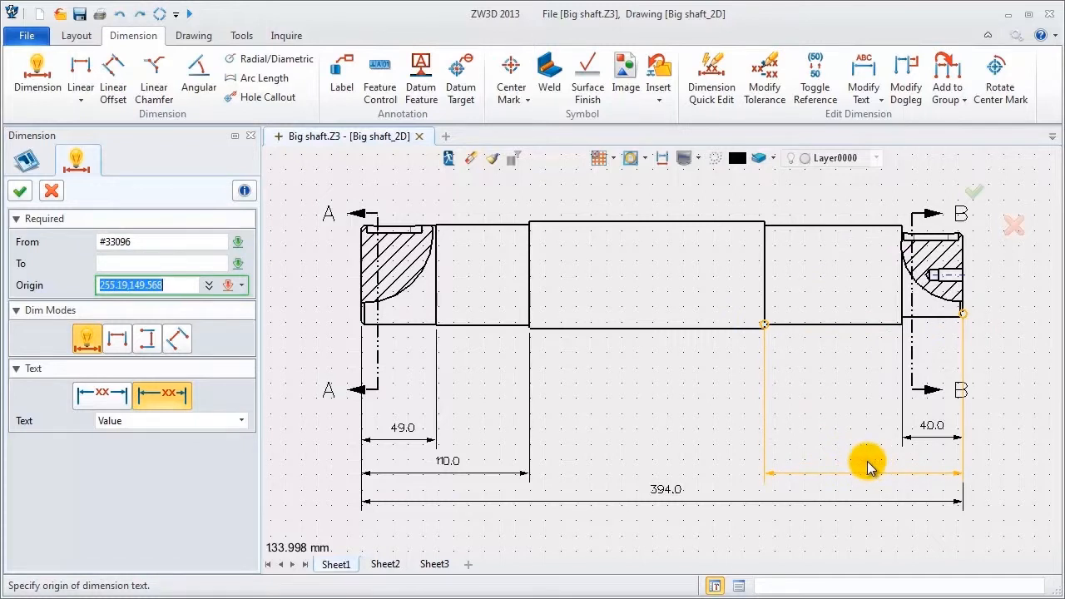
pyautogui.click(869, 469)
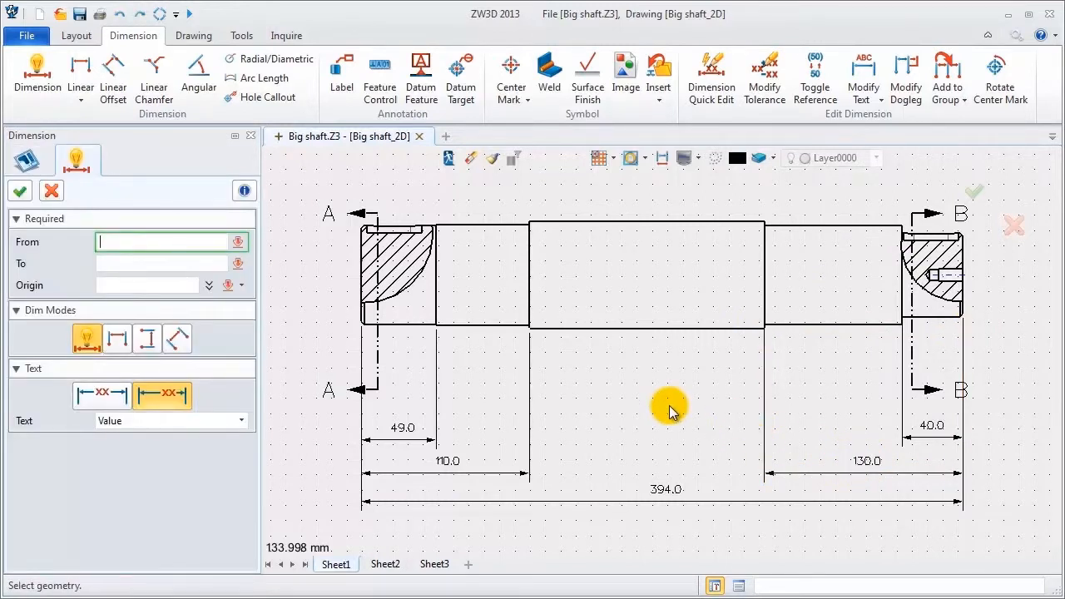
pyautogui.moveTo(387, 203)
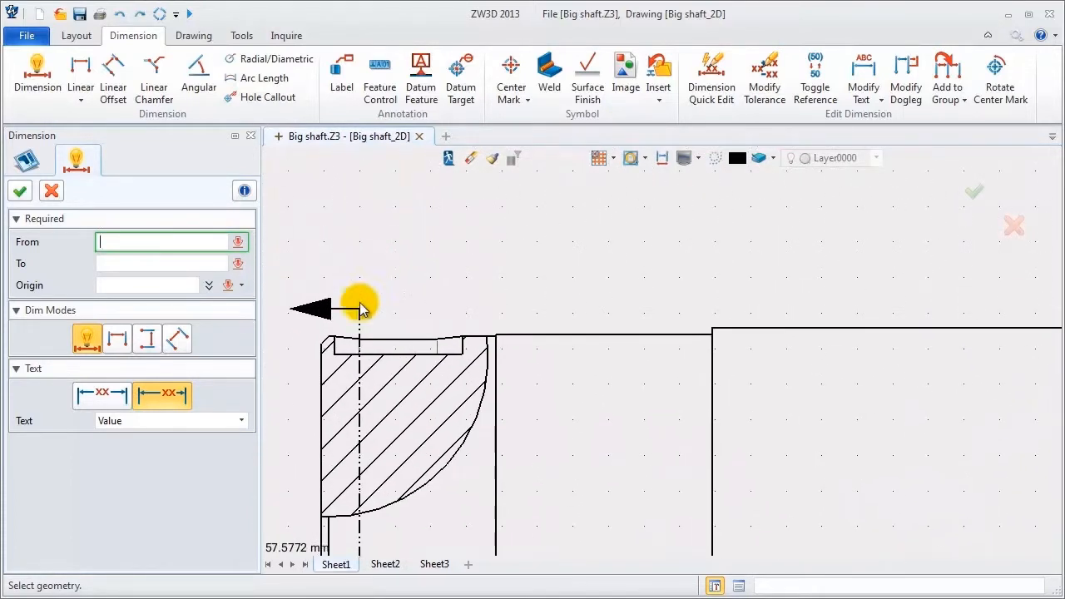
# - Dimension the end steps 36.0, 9.4 and 1.1 above the shaft at both ends
pyautogui.click(391, 358)
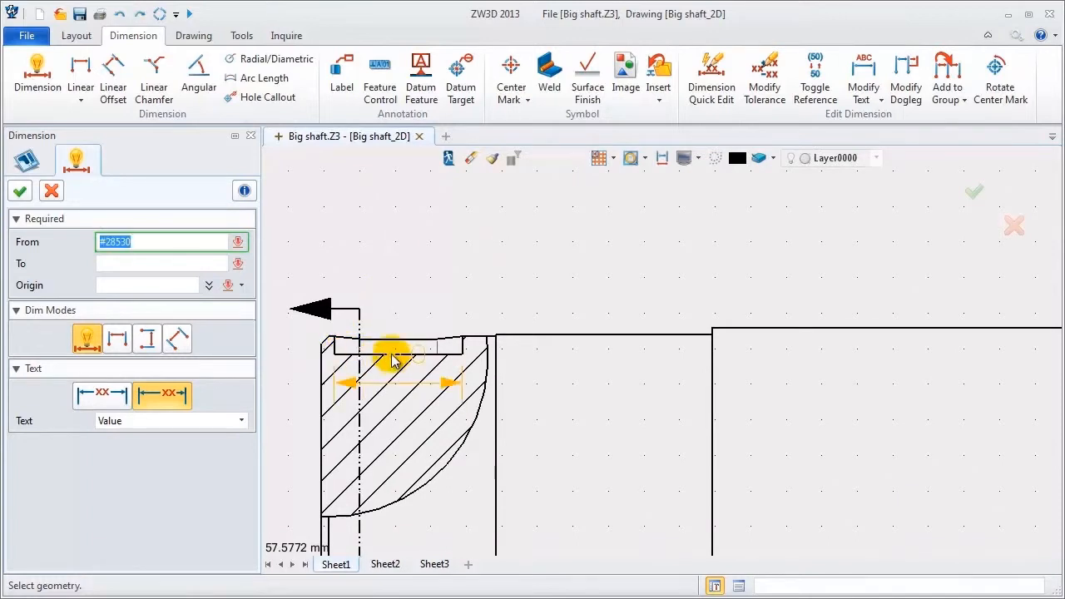
pyautogui.click(400, 199)
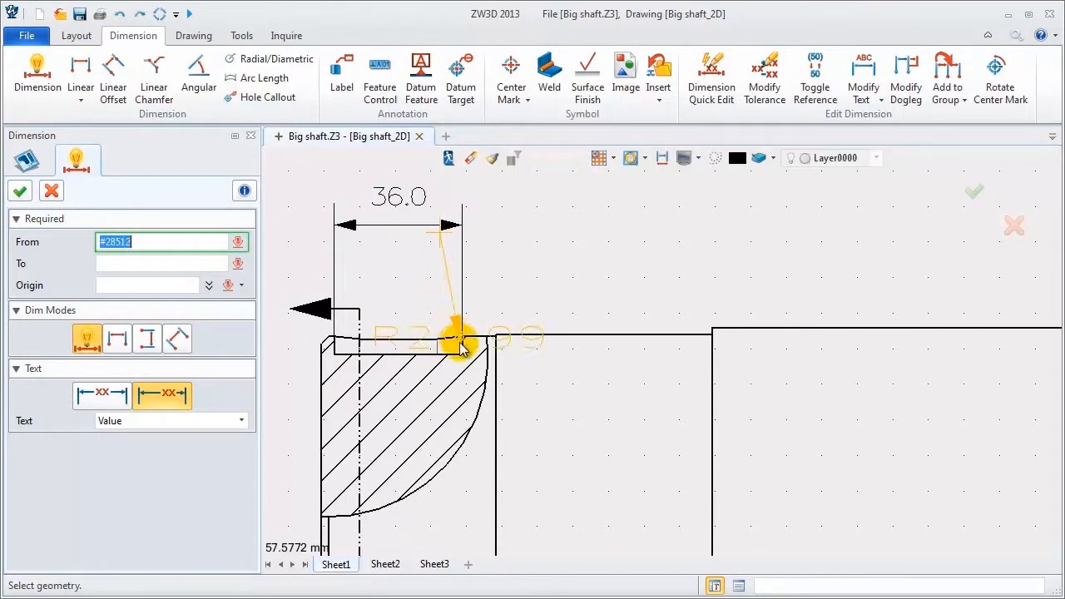
pyautogui.click(492, 330)
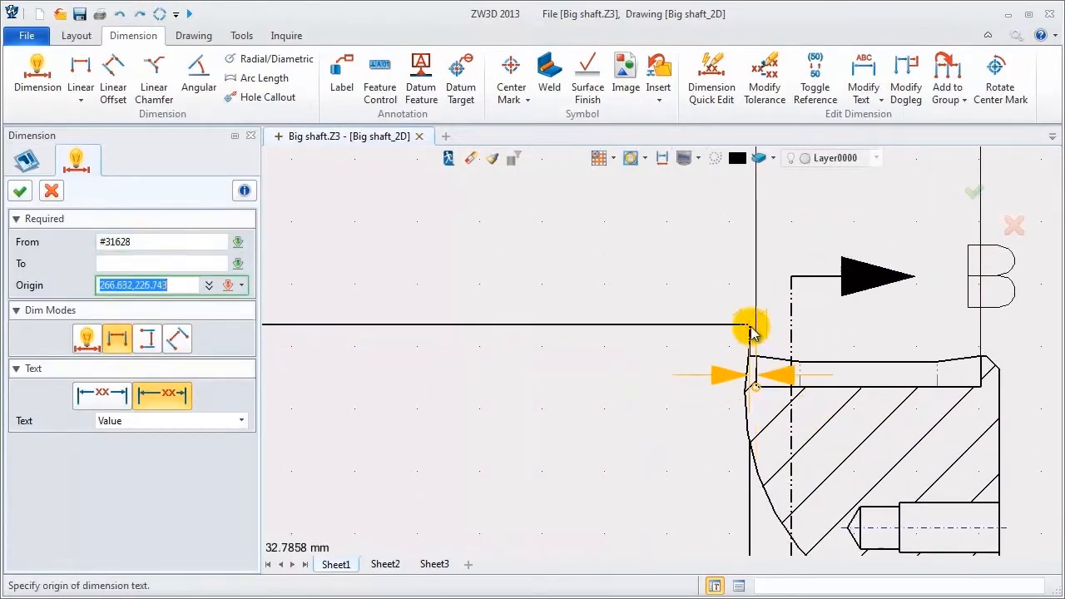
pyautogui.click(732, 216)
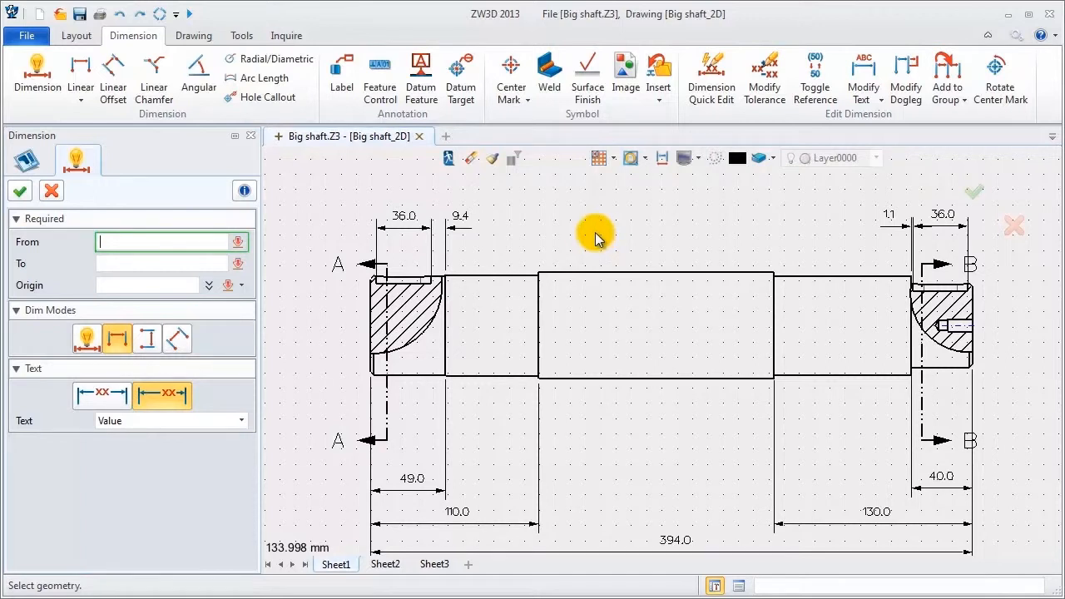
# - Add a vertical Ø65.0 diameter dimension at the shaft's left end with the Ø prefix
pyautogui.click(27, 158)
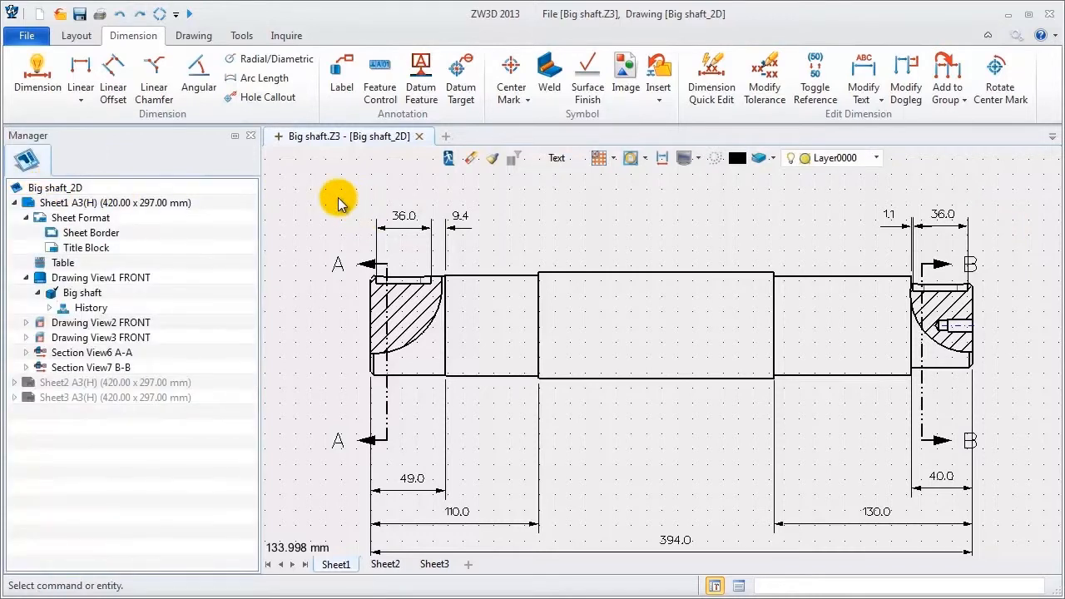
pyautogui.moveTo(80, 73)
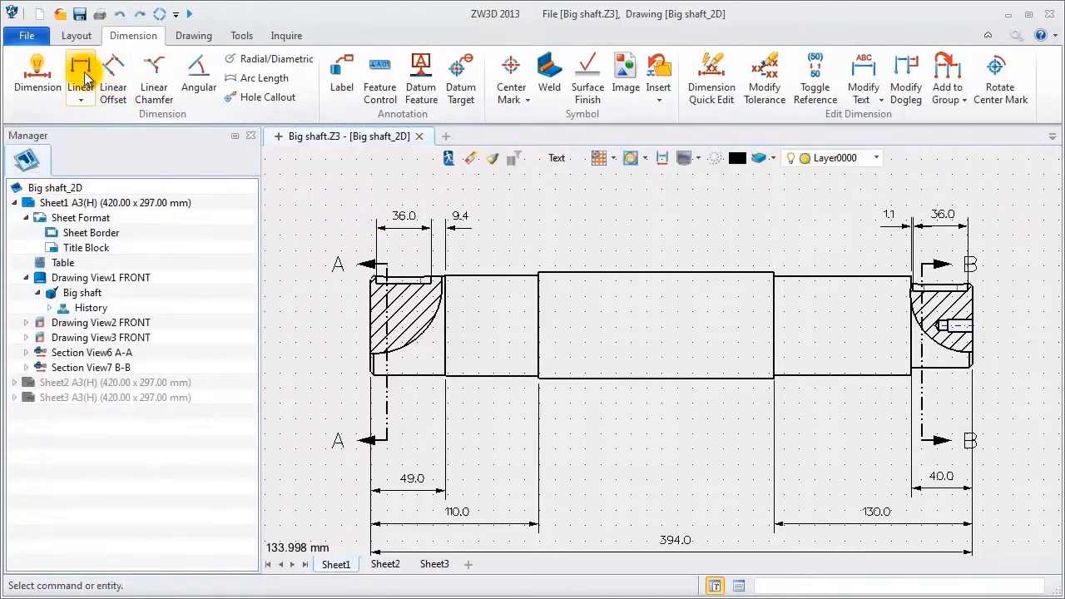
pyautogui.click(79, 67)
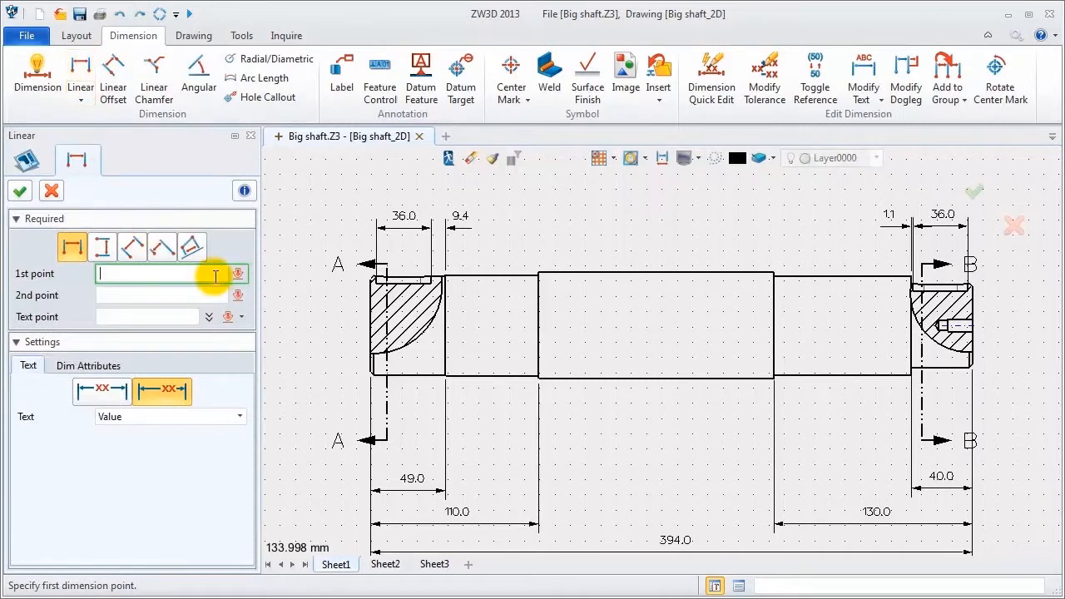
pyautogui.click(371, 276)
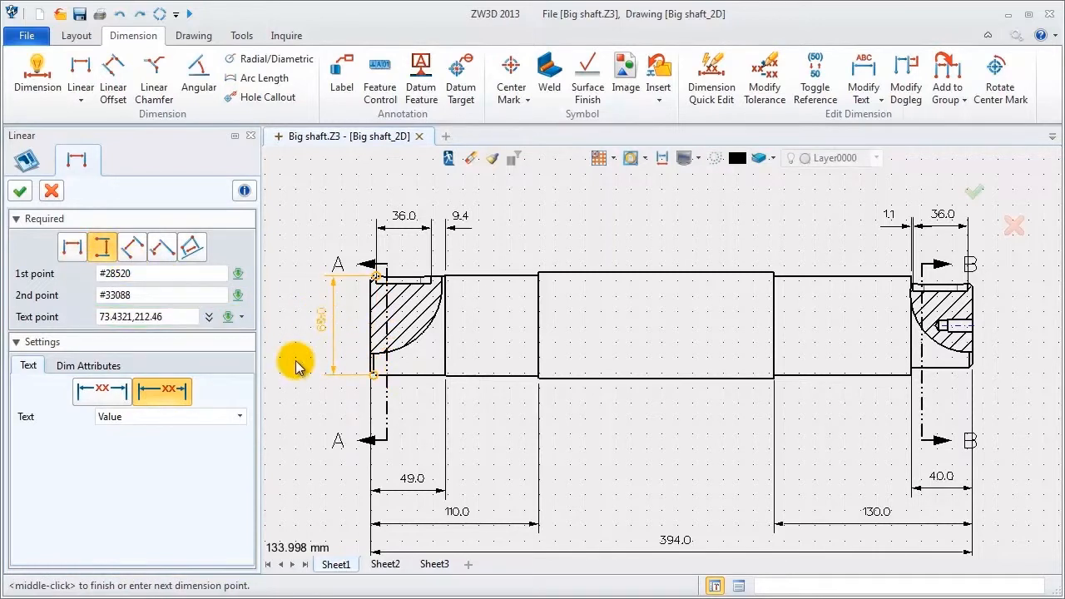
pyautogui.click(88, 366)
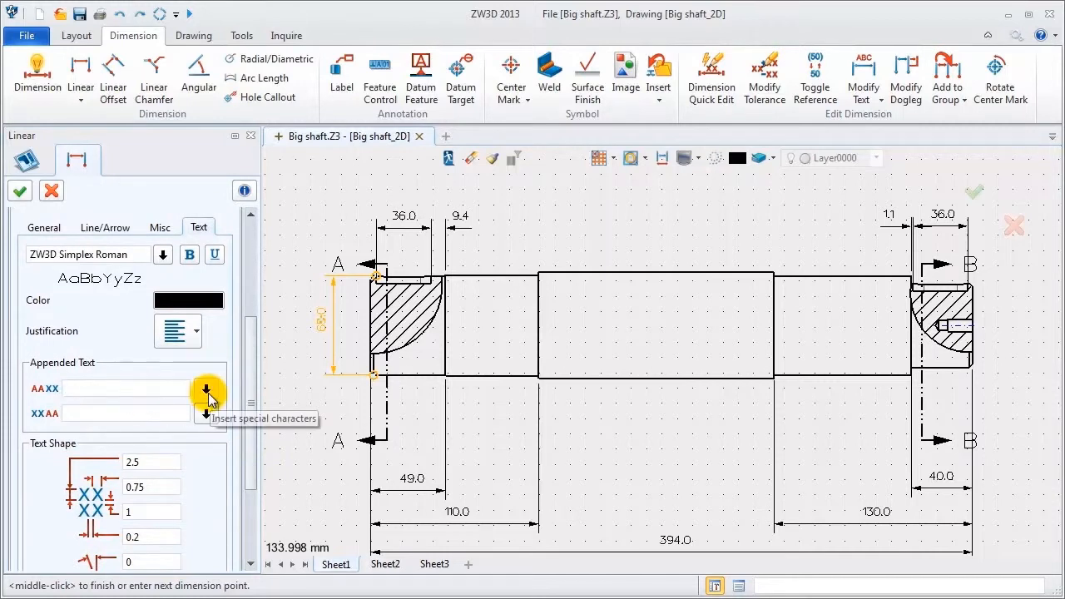
pyautogui.click(206, 392)
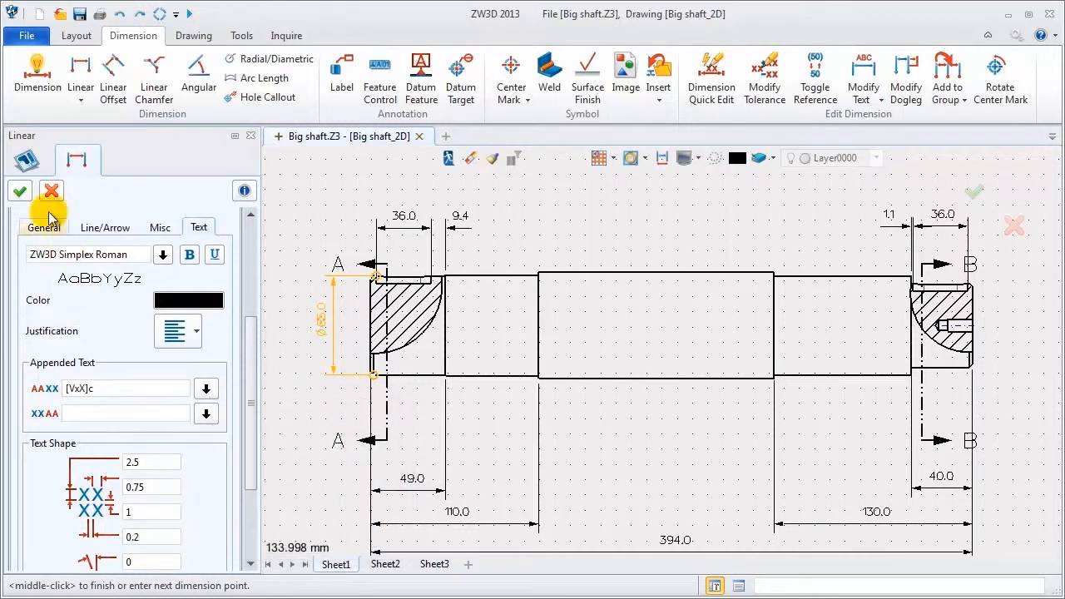
pyautogui.click(20, 190)
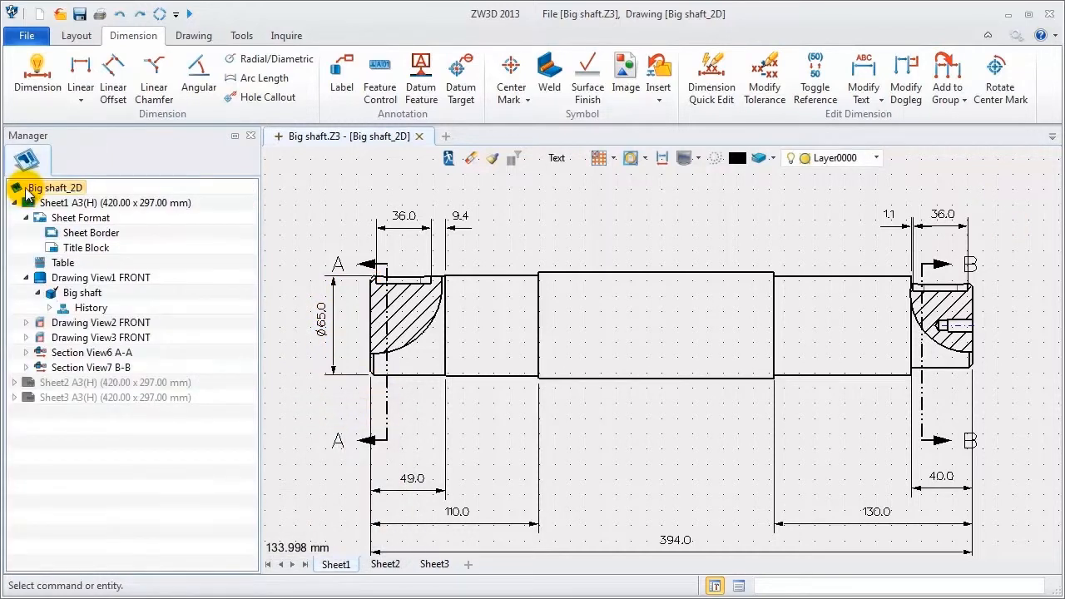
# - Enable the DimTool toolbar and add the Ø66.0 diameter dimension on the centre section
pyautogui.click(80, 75)
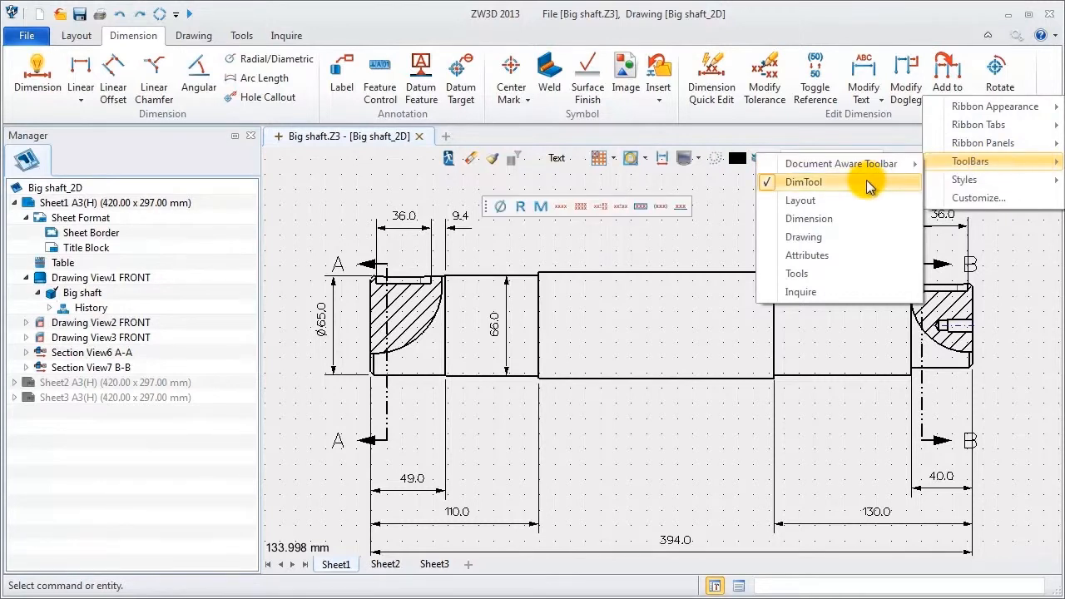
pyautogui.click(802, 182)
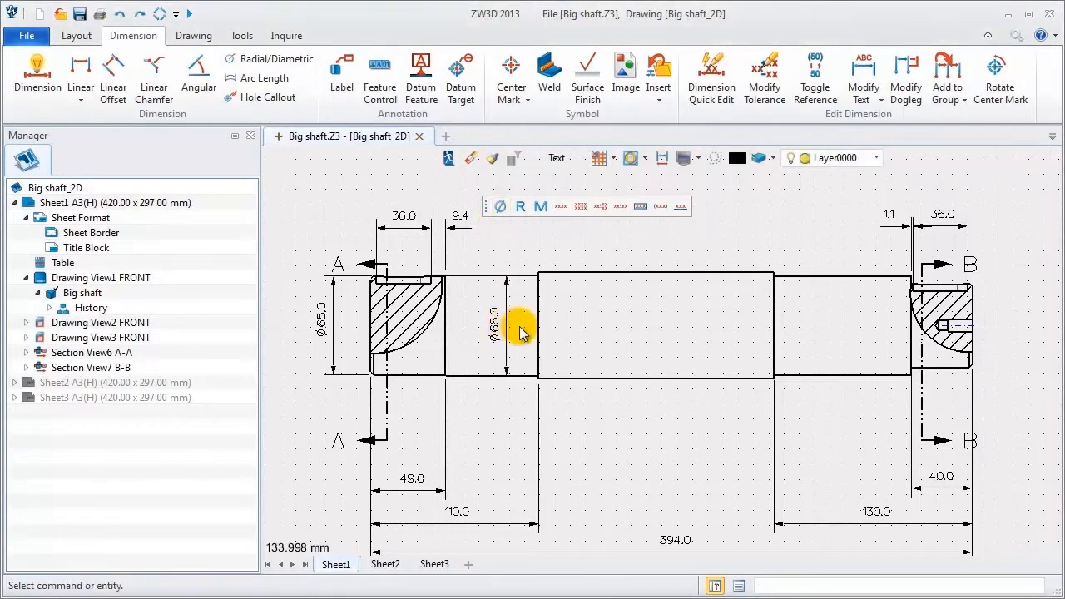
pyautogui.click(80, 75)
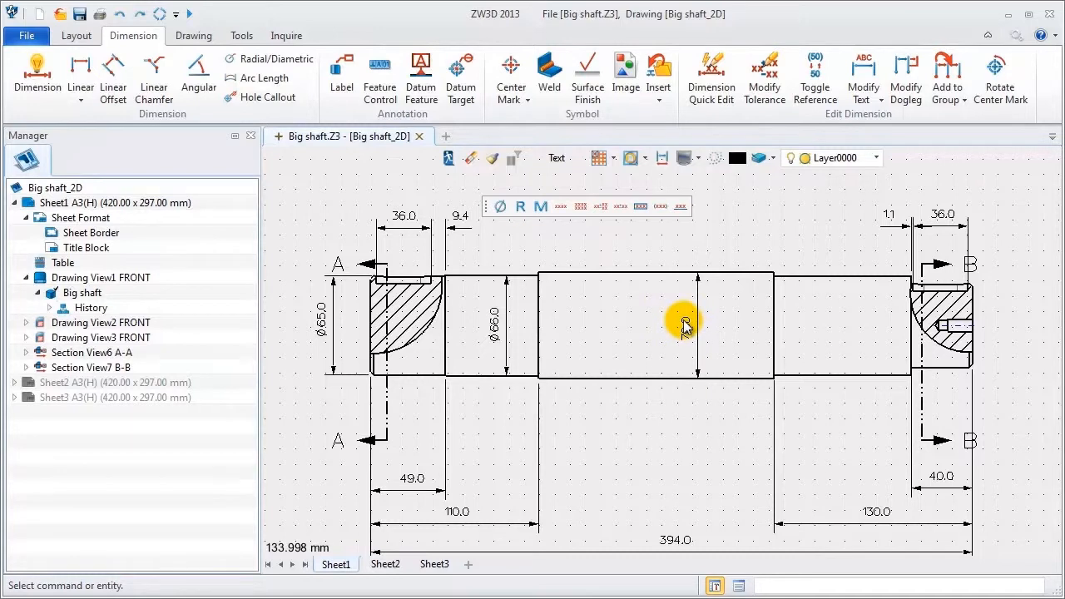
# - Mark the 70 dimension as Ø70.0 and dimension the ø65.0 step
pyautogui.click(693, 336)
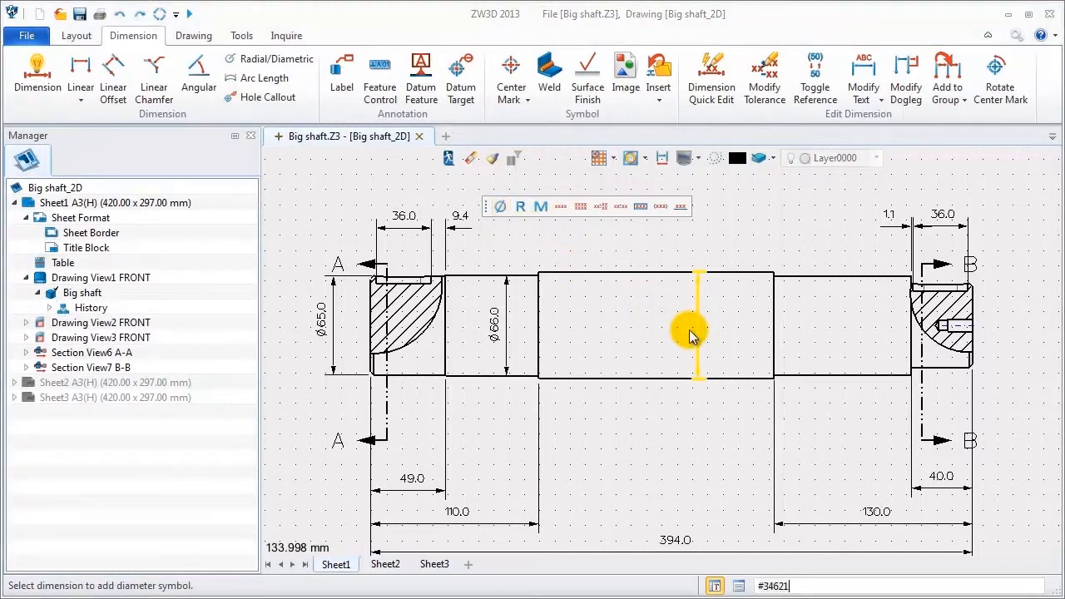
pyautogui.click(692, 336)
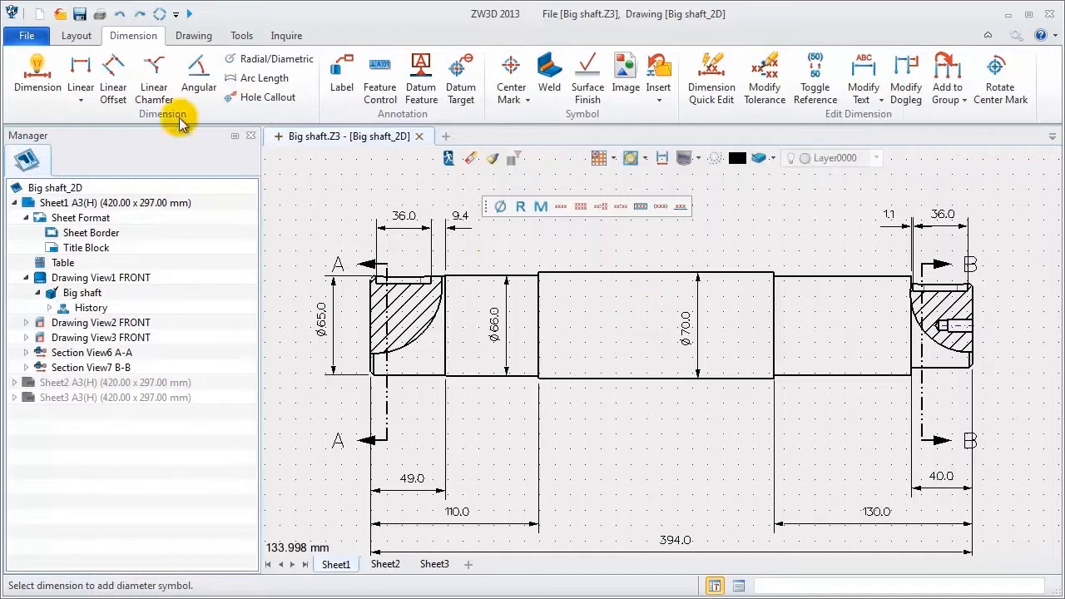
pyautogui.moveTo(762, 206)
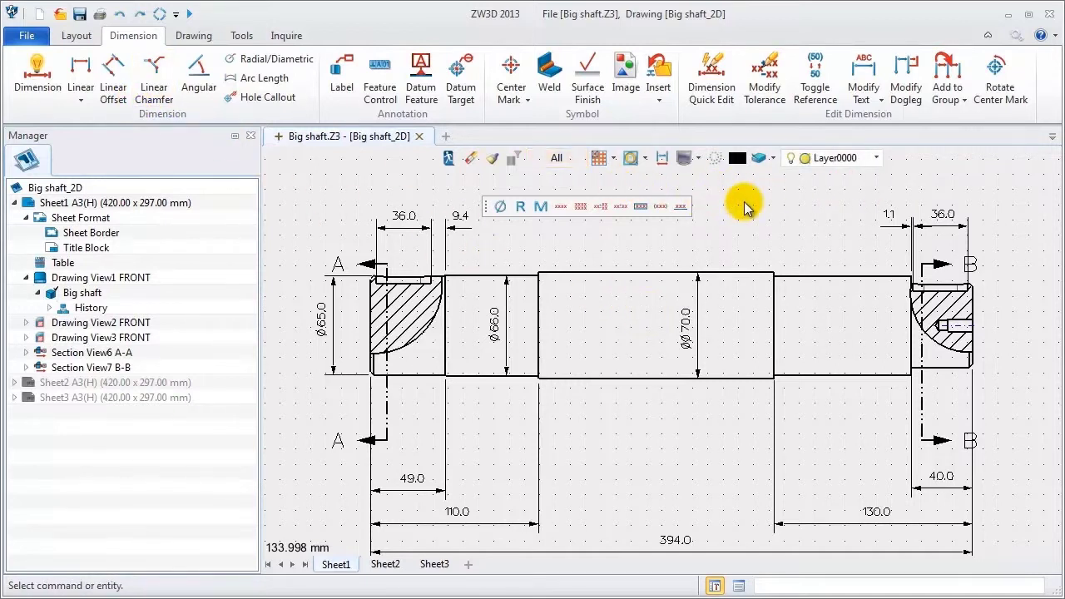
pyautogui.moveTo(724, 203)
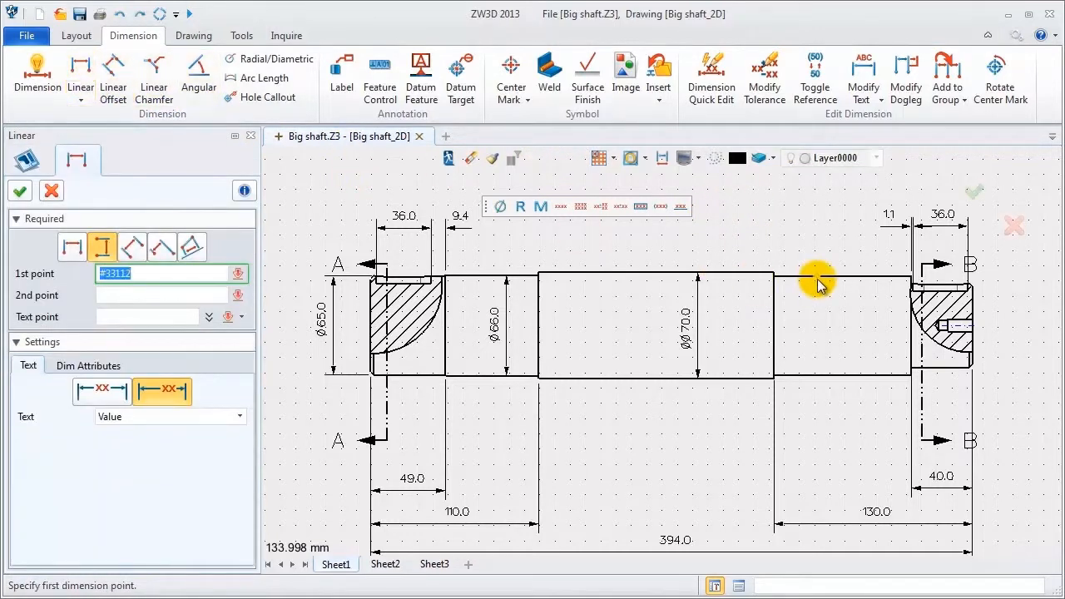
pyautogui.click(832, 329)
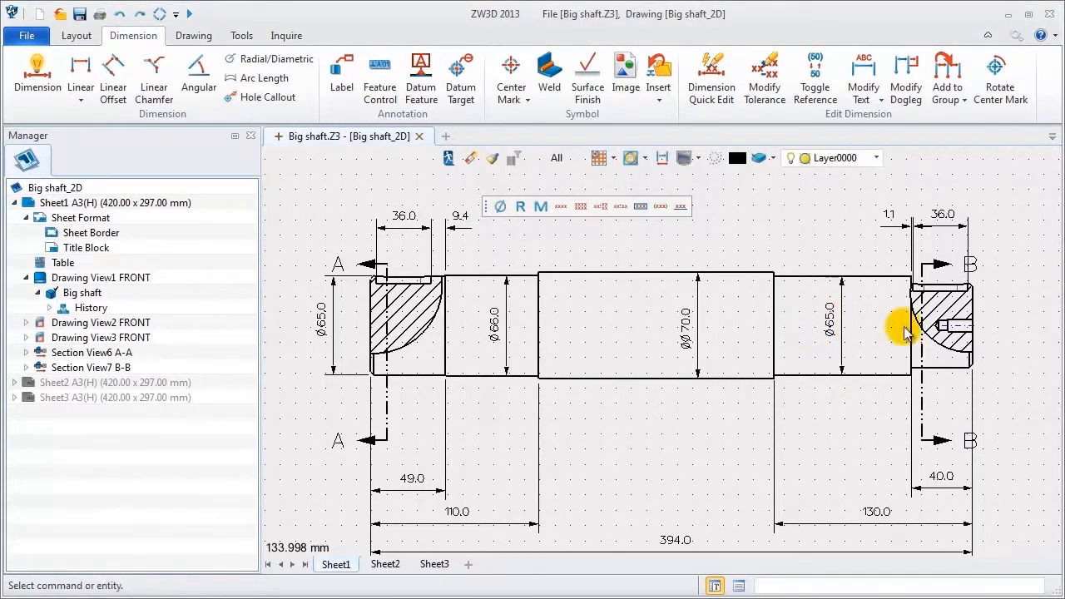
# - Add the Ø55.0 diameter at the shaft's right end and move on to the section views
pyautogui.click(79, 70)
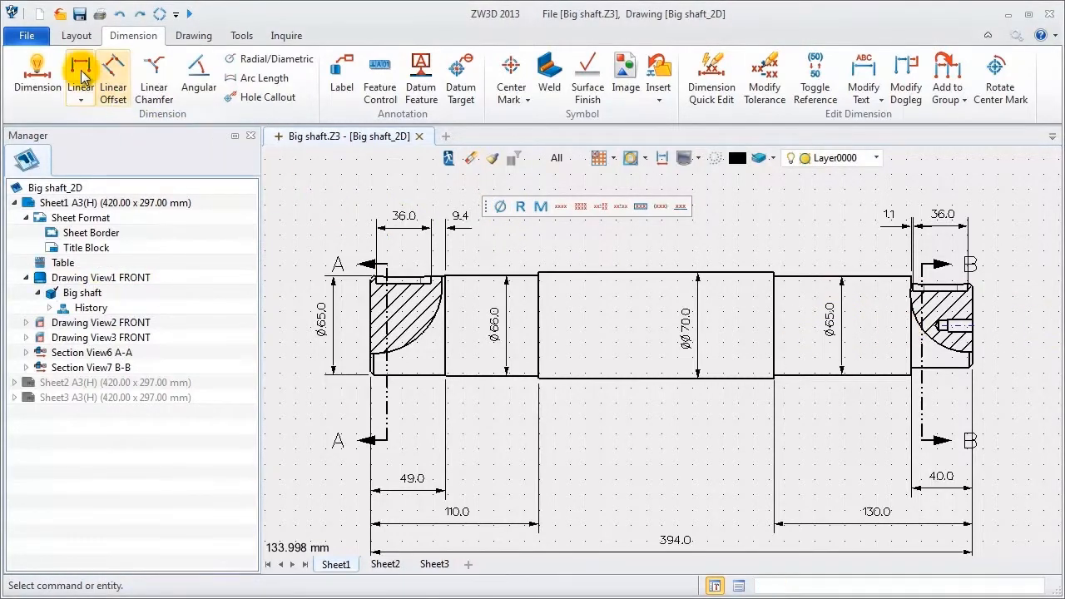
pyautogui.click(80, 75)
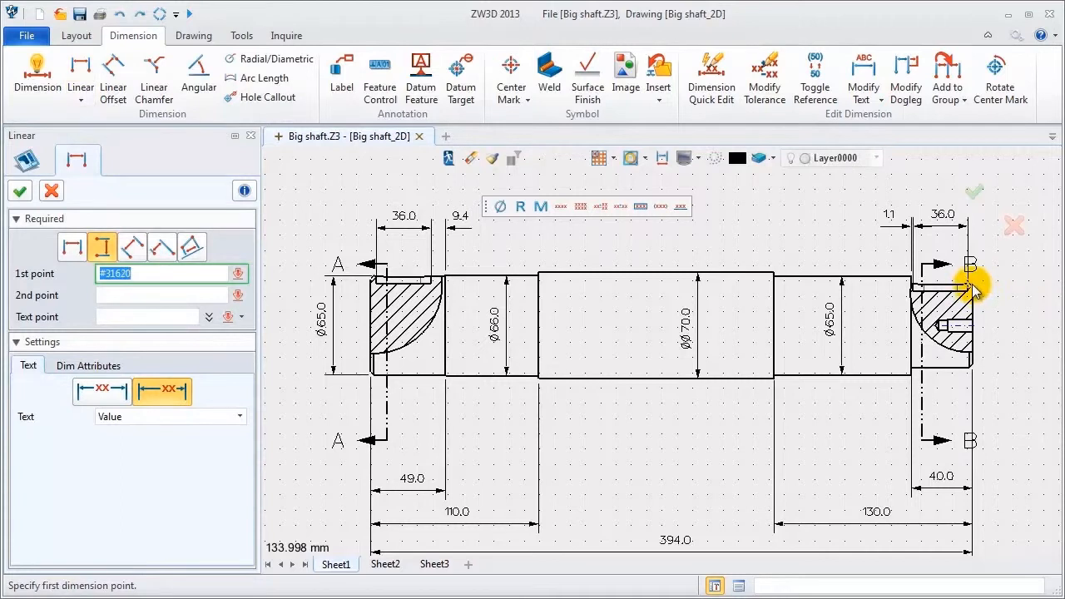
pyautogui.click(967, 286)
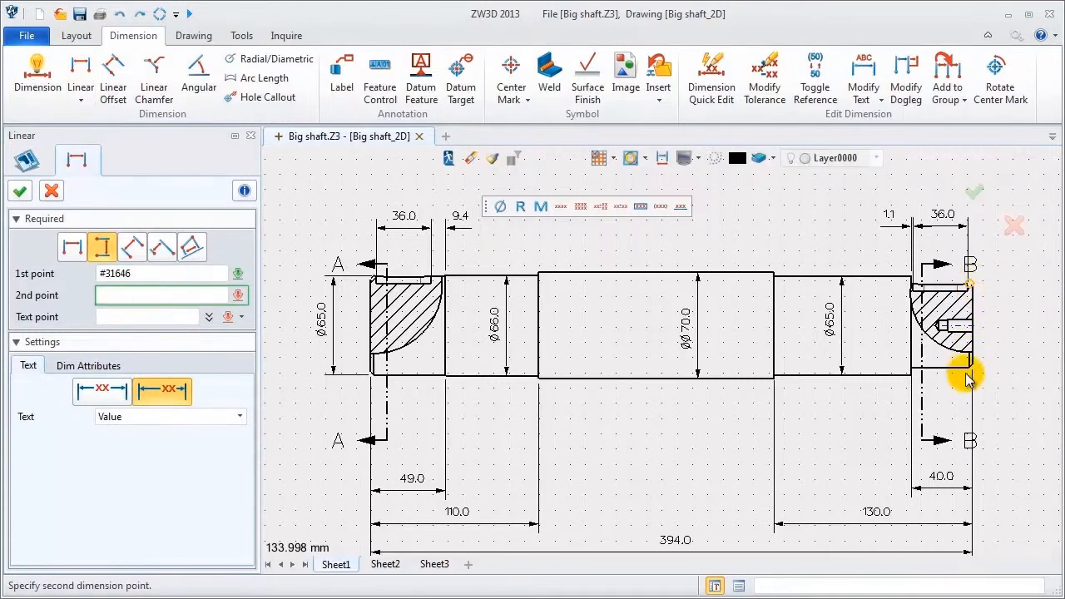
pyautogui.click(967, 380)
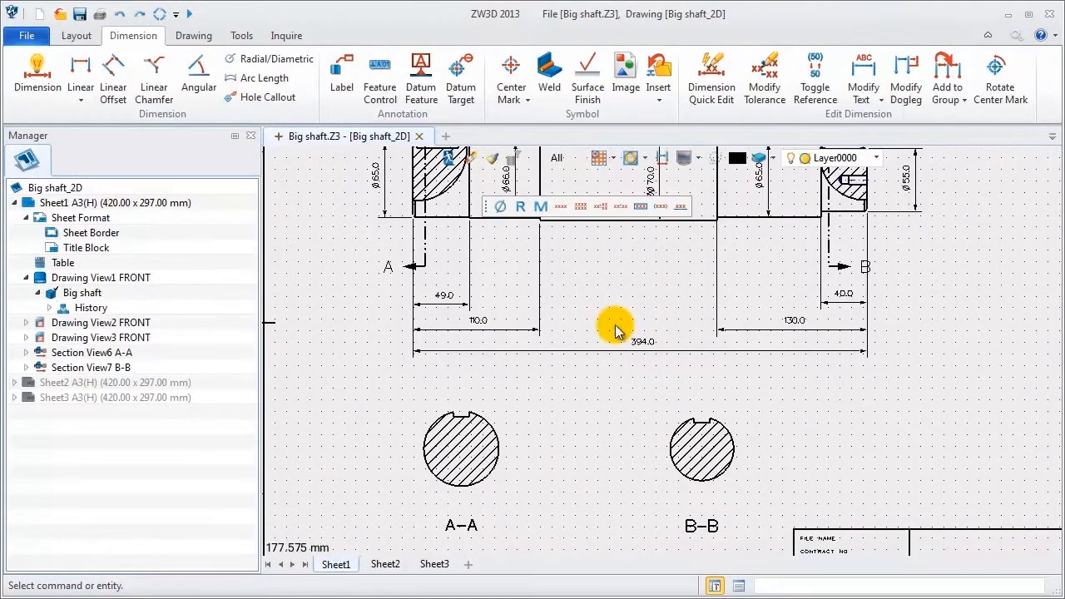
pyautogui.click(33, 75)
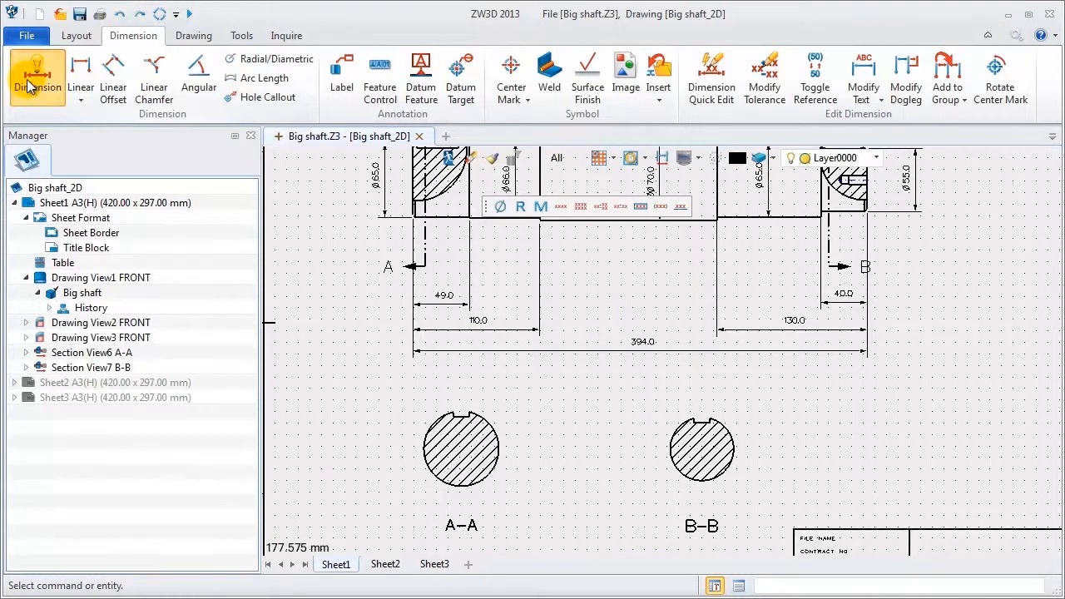
# - Dimension section A-A's keyway width 14.0 and depth 60.0
pyautogui.click(36, 70)
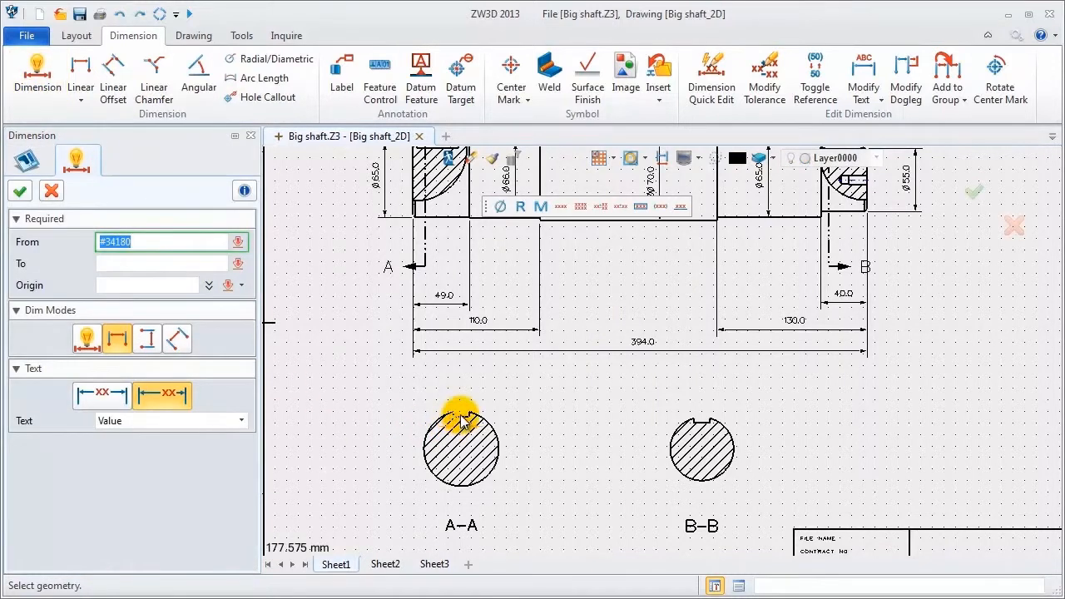
pyautogui.click(462, 417)
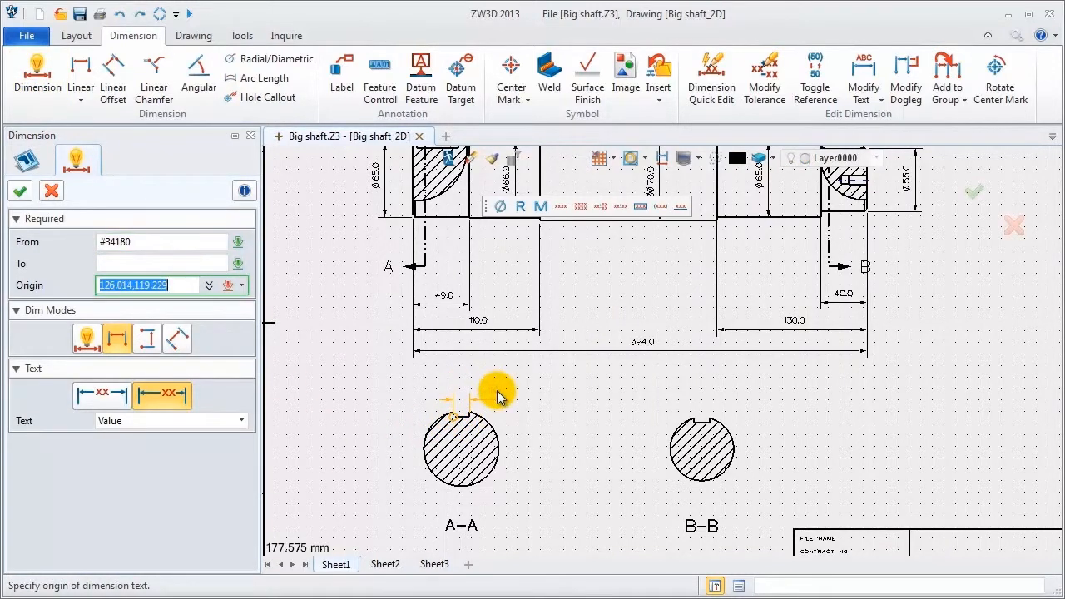
pyautogui.click(496, 391)
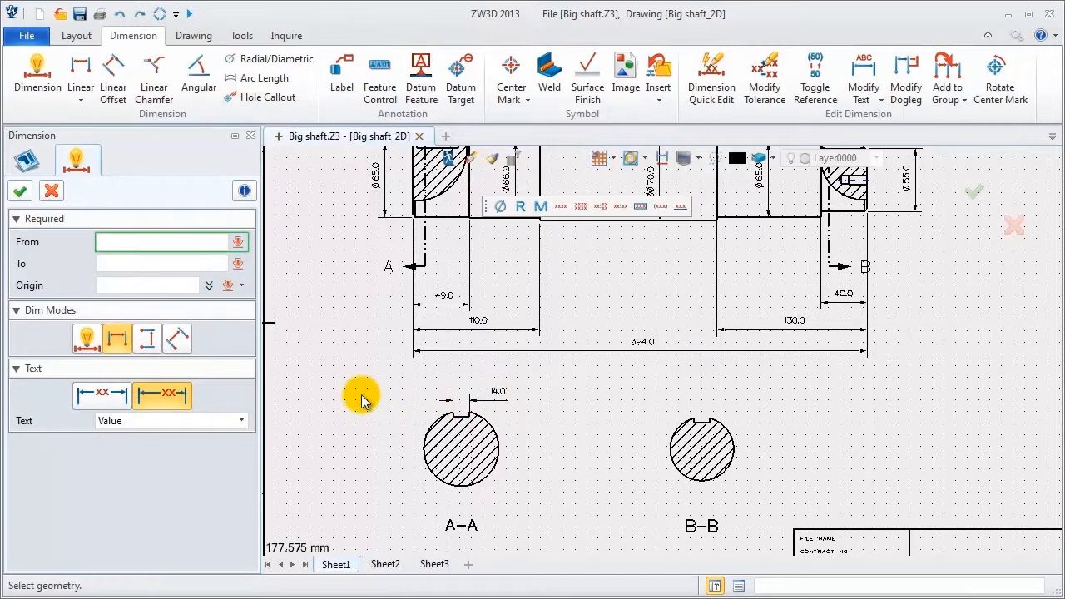
pyautogui.click(462, 486)
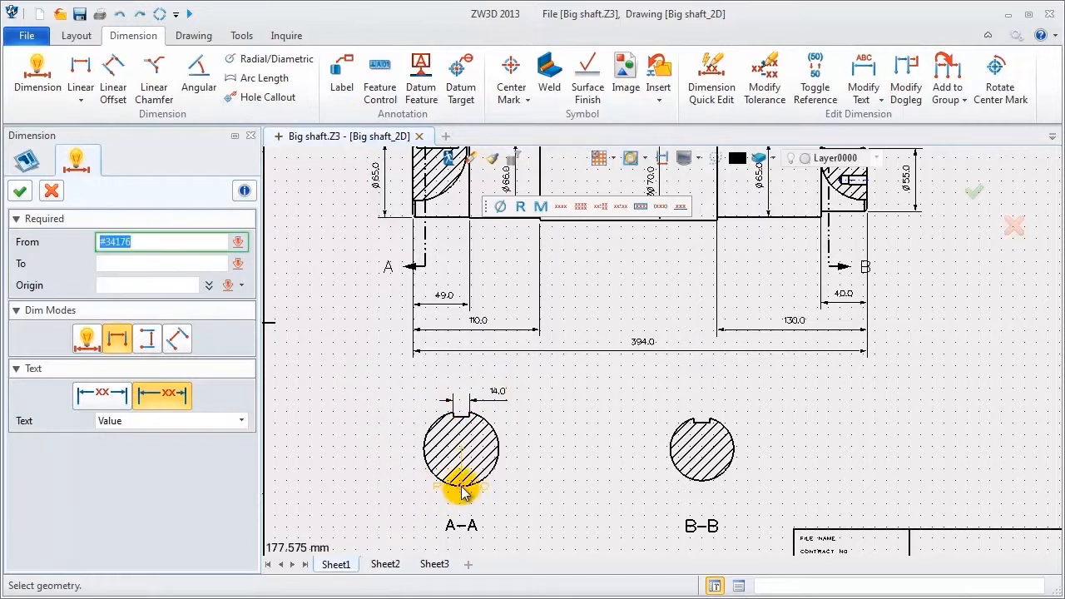
pyautogui.click(391, 466)
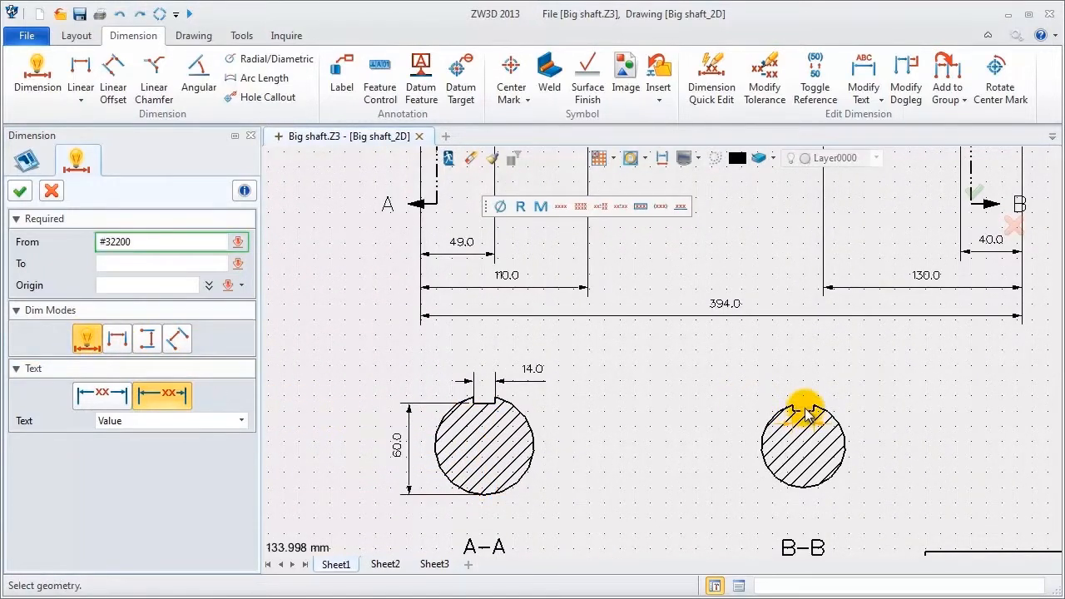
# - Dimension section B-B's keyway width 13.7 and depth 50.0, bringing up the 50.0 dimension's settings
pyautogui.click(802, 416)
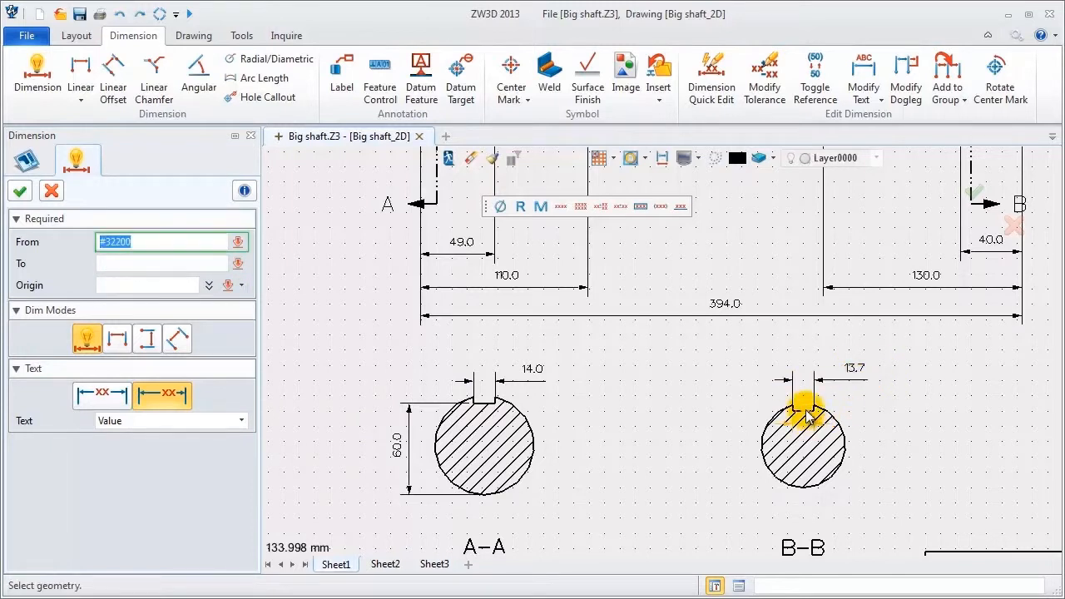
pyautogui.click(880, 446)
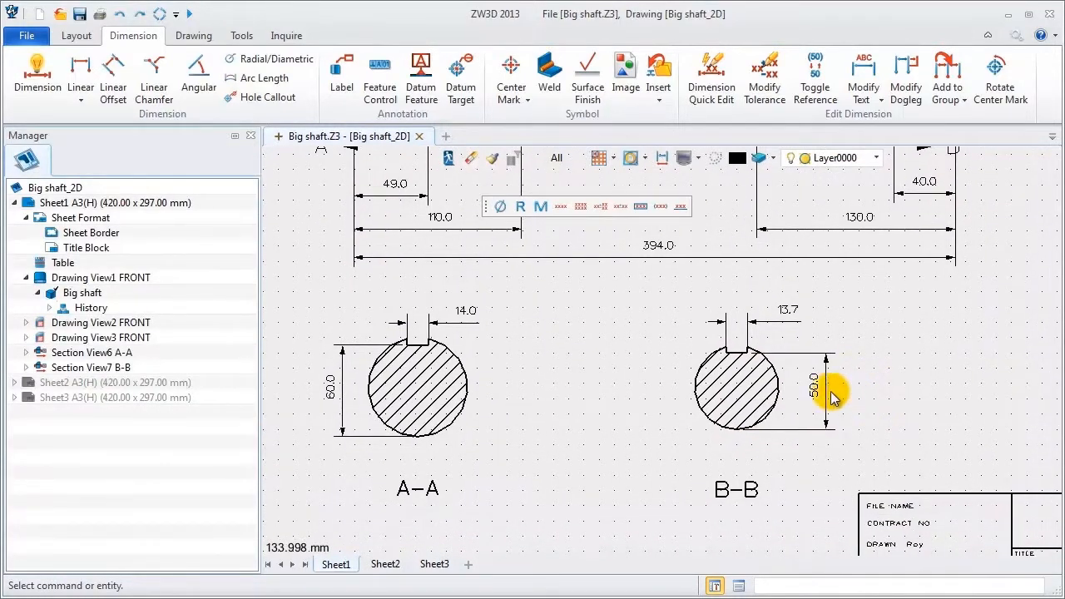
pyautogui.rightClick(824, 391)
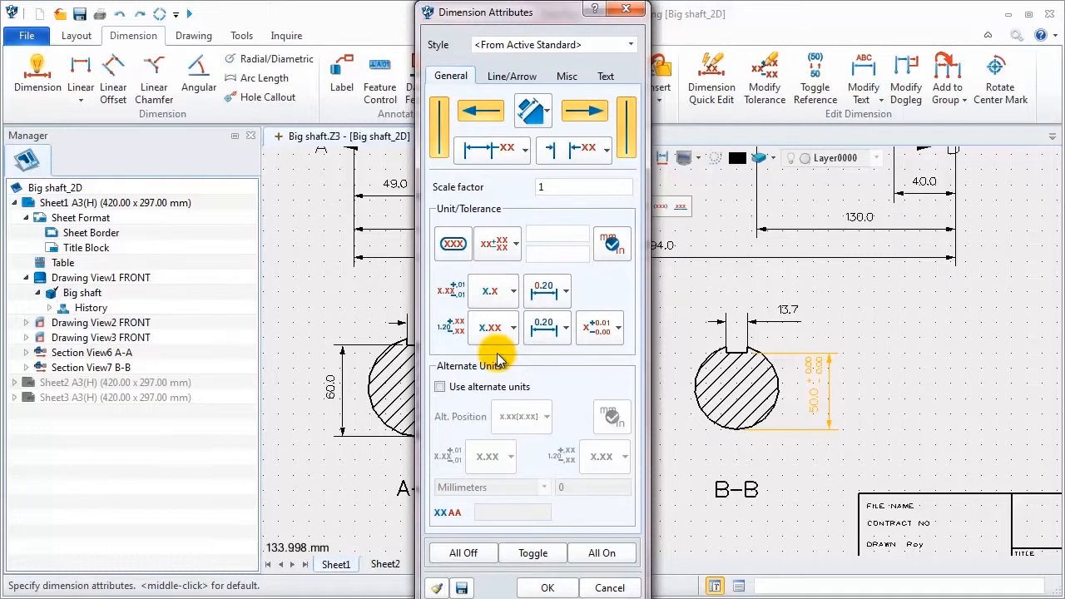
# - Apply deviation tolerance 0 / 0.2 to the 50.0 keyway depth dimension
pyautogui.click(622, 327)
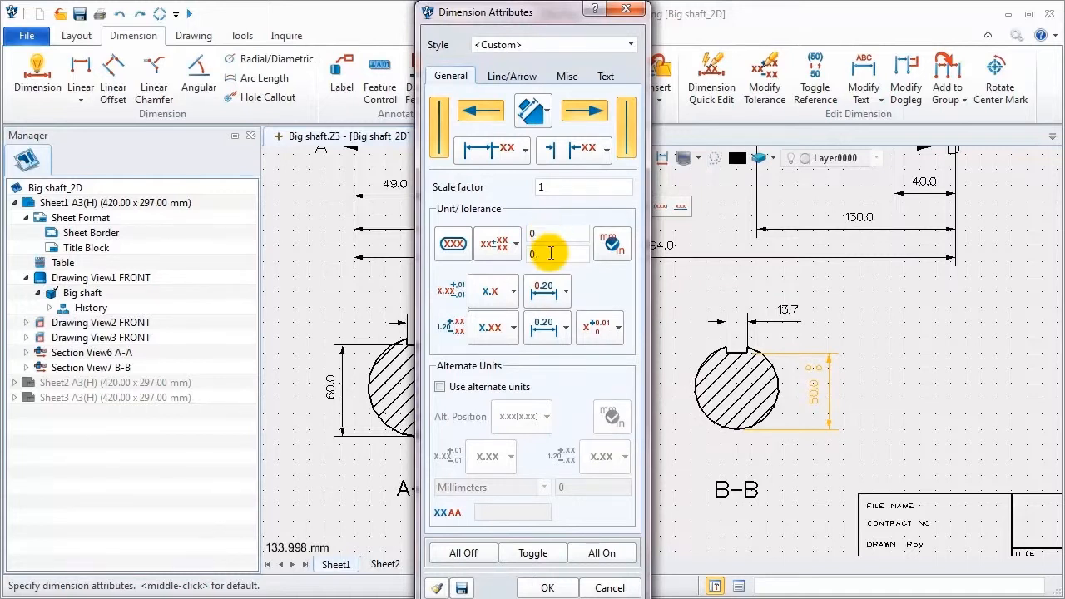
pyautogui.write('0.2')
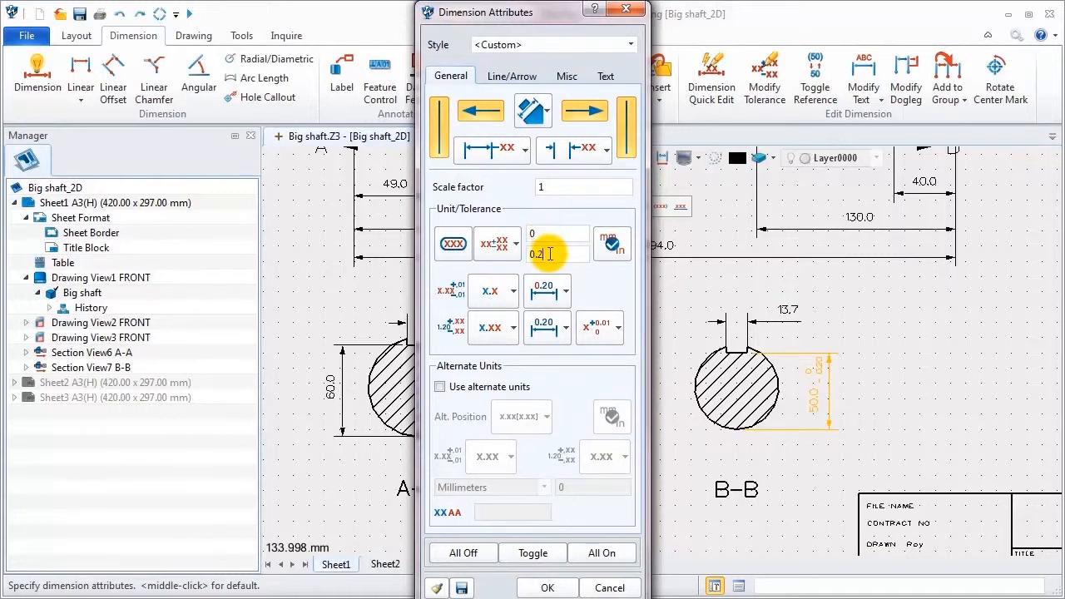
pyautogui.click(546, 587)
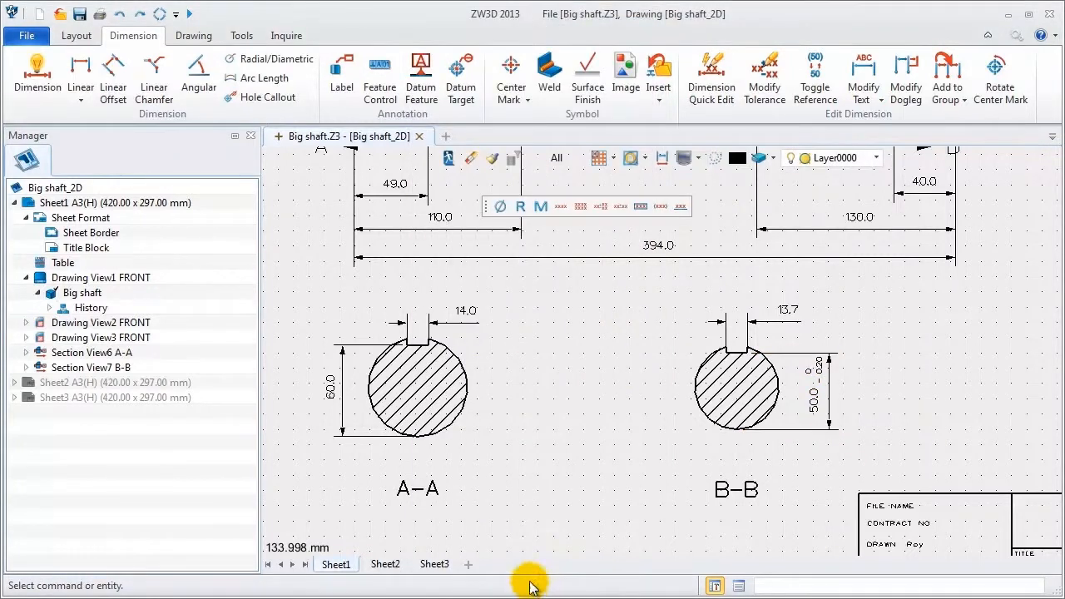
pyautogui.click(338, 392)
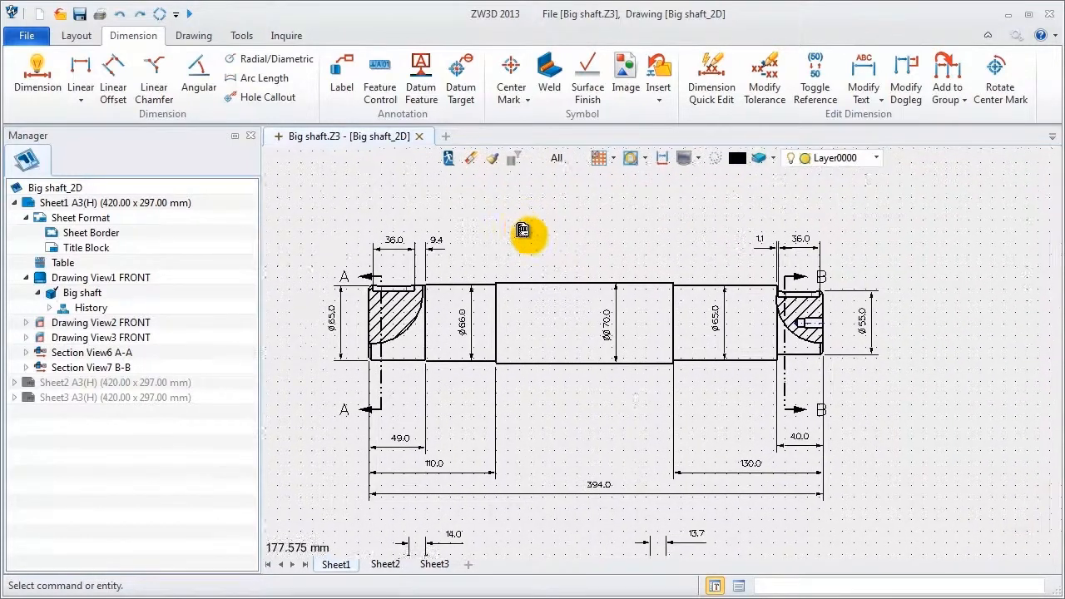
# - Callout the left chamfer as 2.0×45° and the right chamfer in C-style (C2.0) notation
pyautogui.click(154, 75)
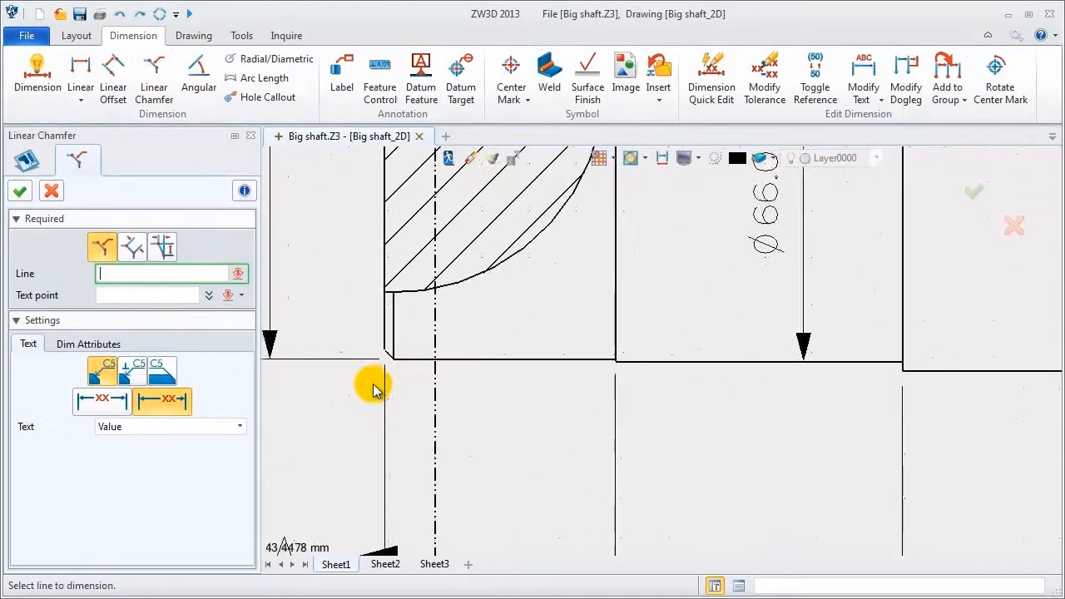
pyautogui.click(386, 333)
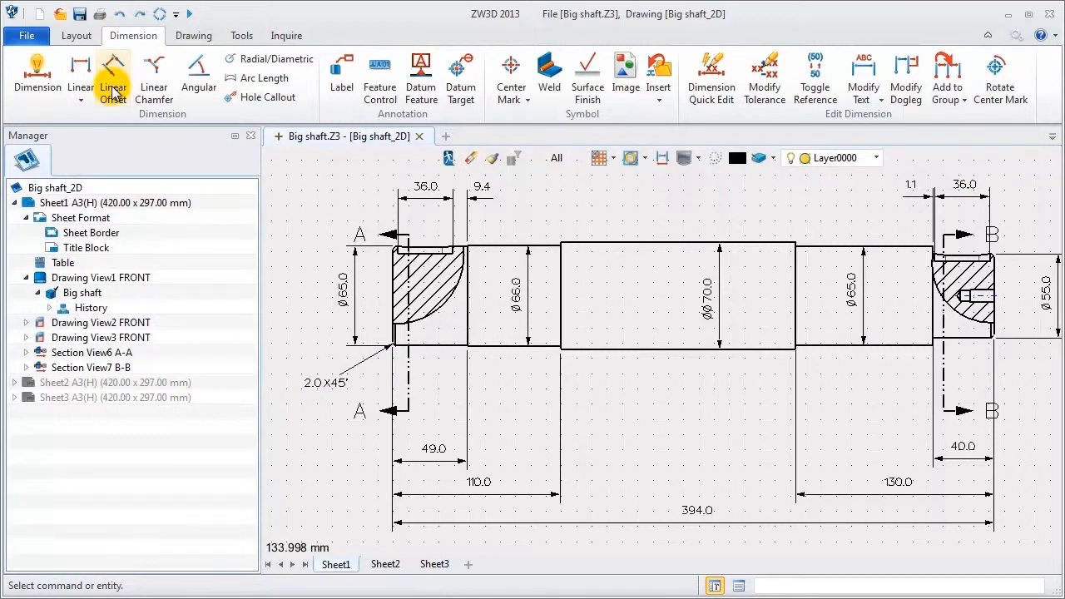
pyautogui.click(153, 75)
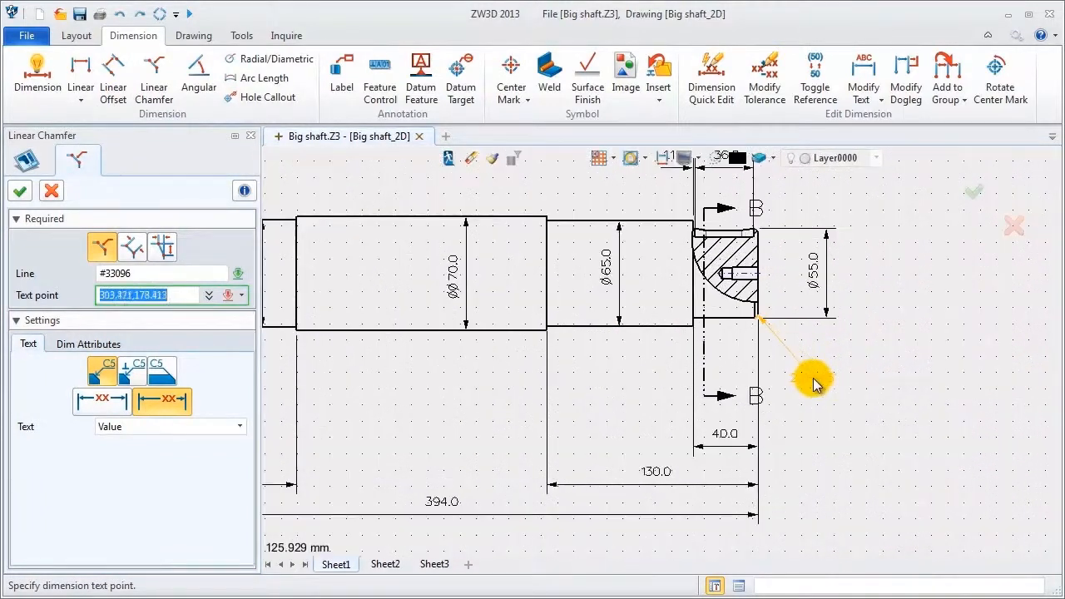
pyautogui.click(816, 386)
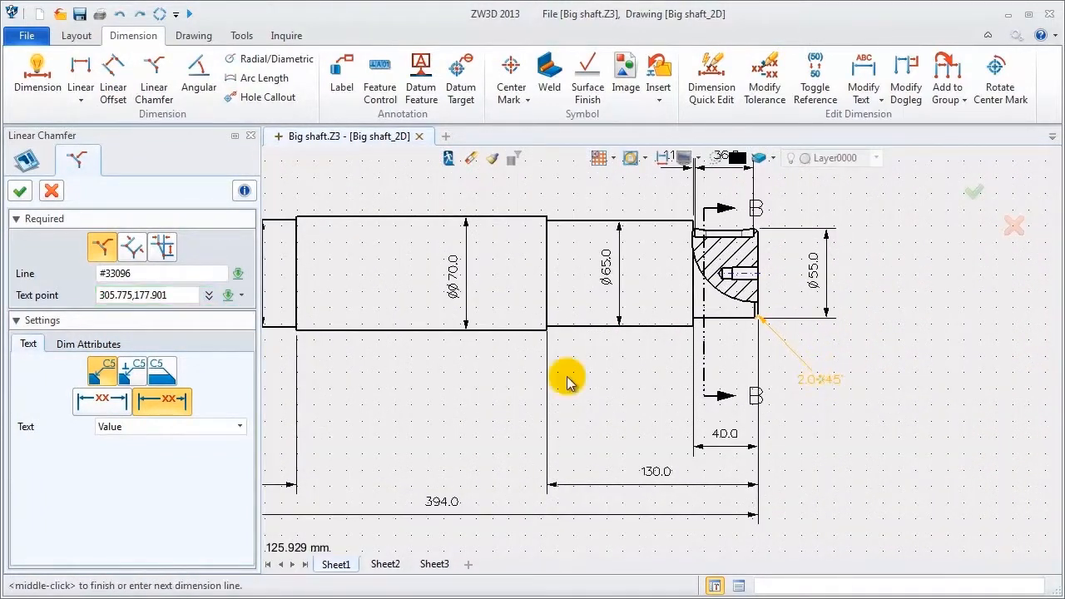
pyautogui.click(89, 343)
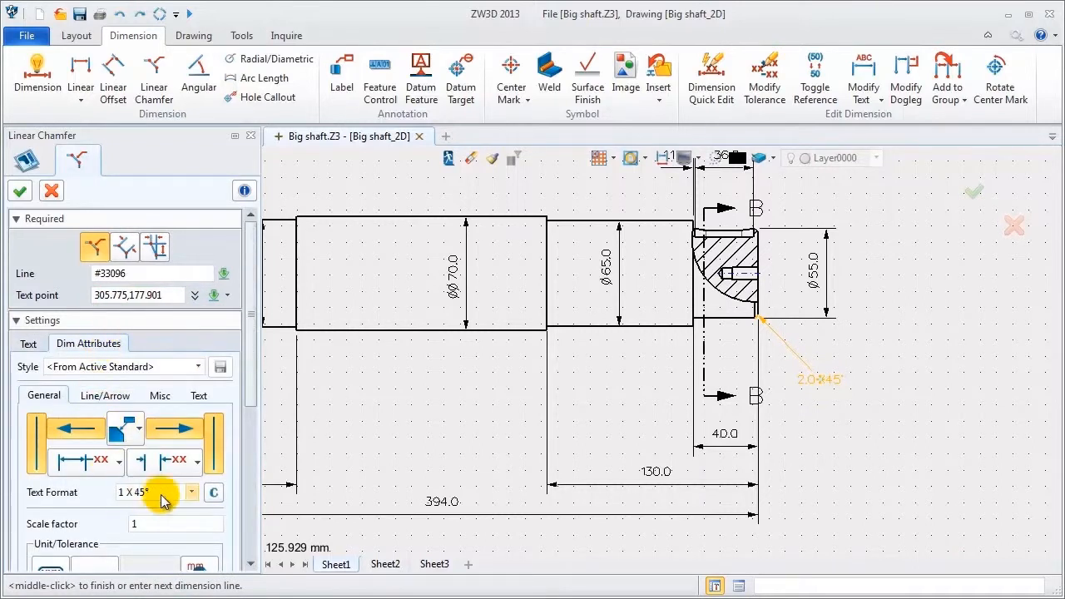
pyautogui.click(213, 493)
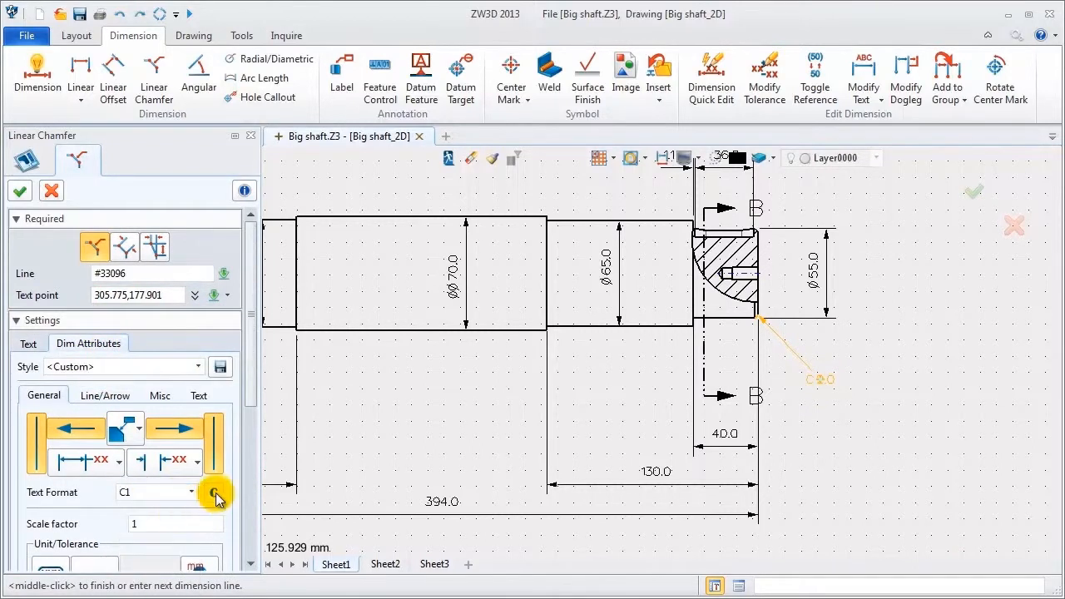